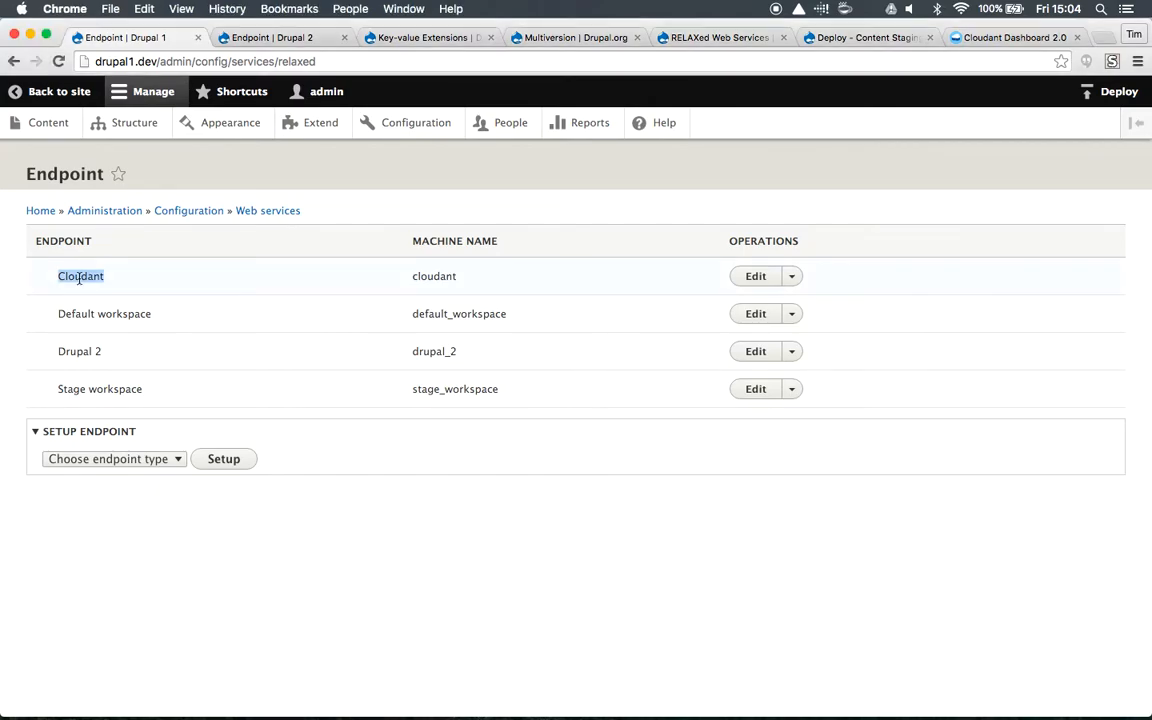
{"action": "mouse_move", "coordinate": [972, 52]}
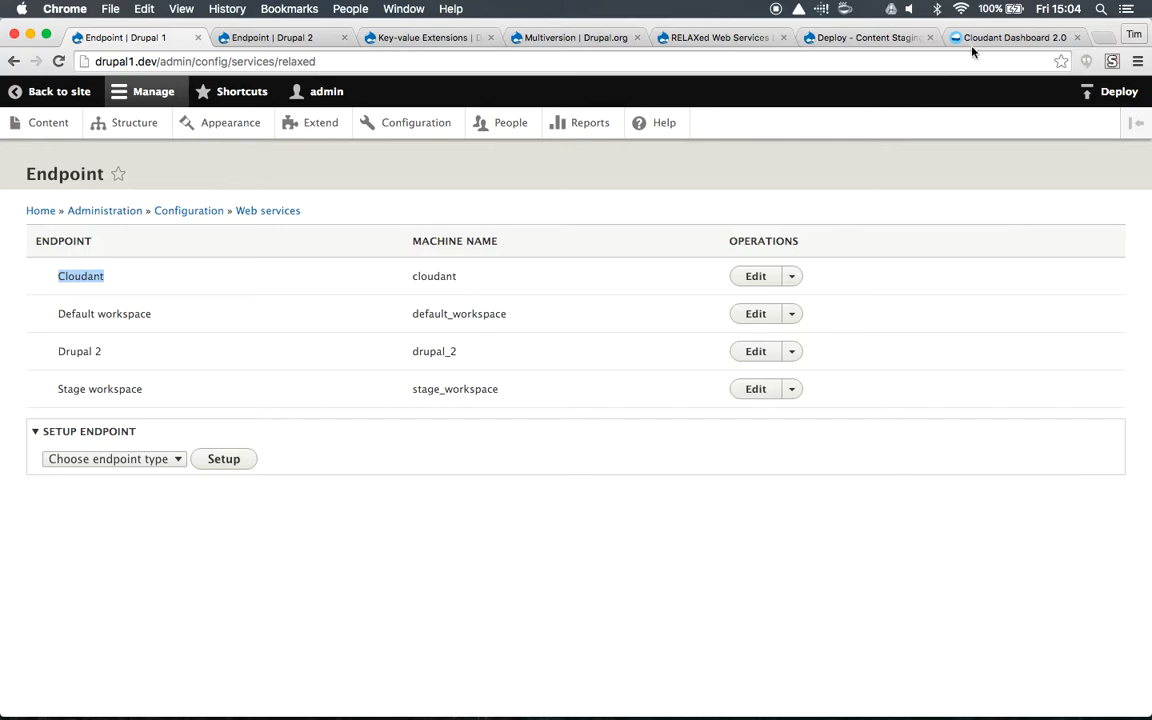
Step: Open the empty drupal database in the Cloudant Dashboard
{"action": "left_click", "coordinate": [1013, 37]}
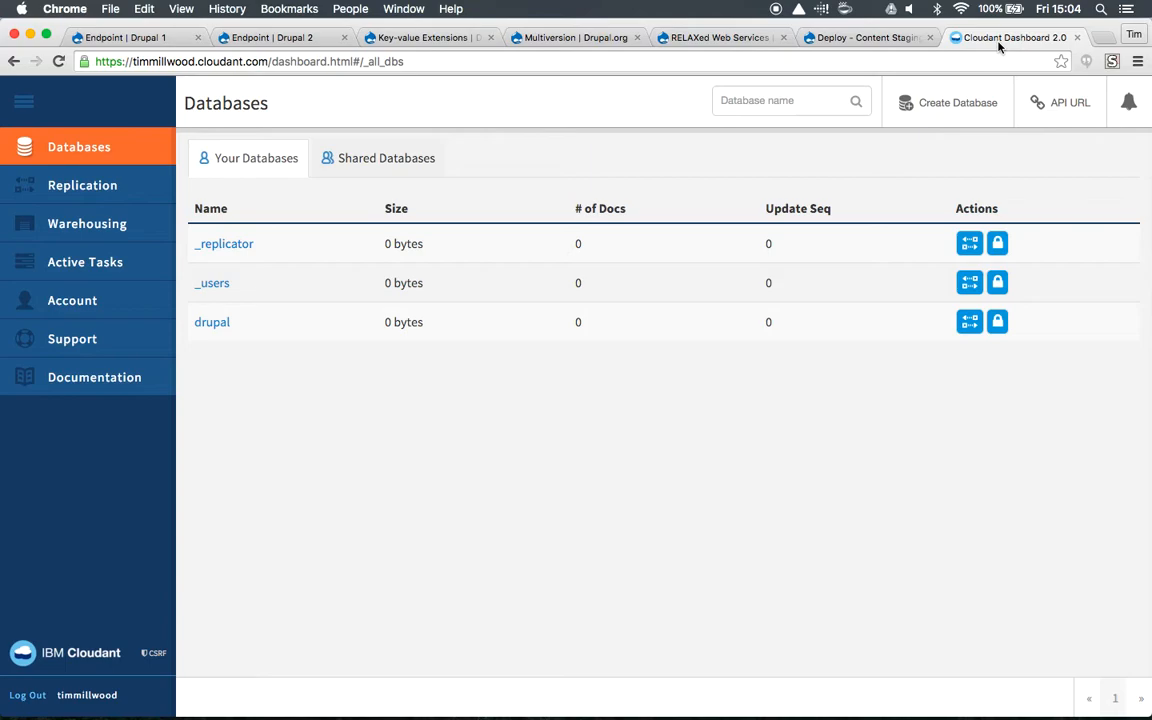
{"action": "mouse_move", "coordinate": [587, 194]}
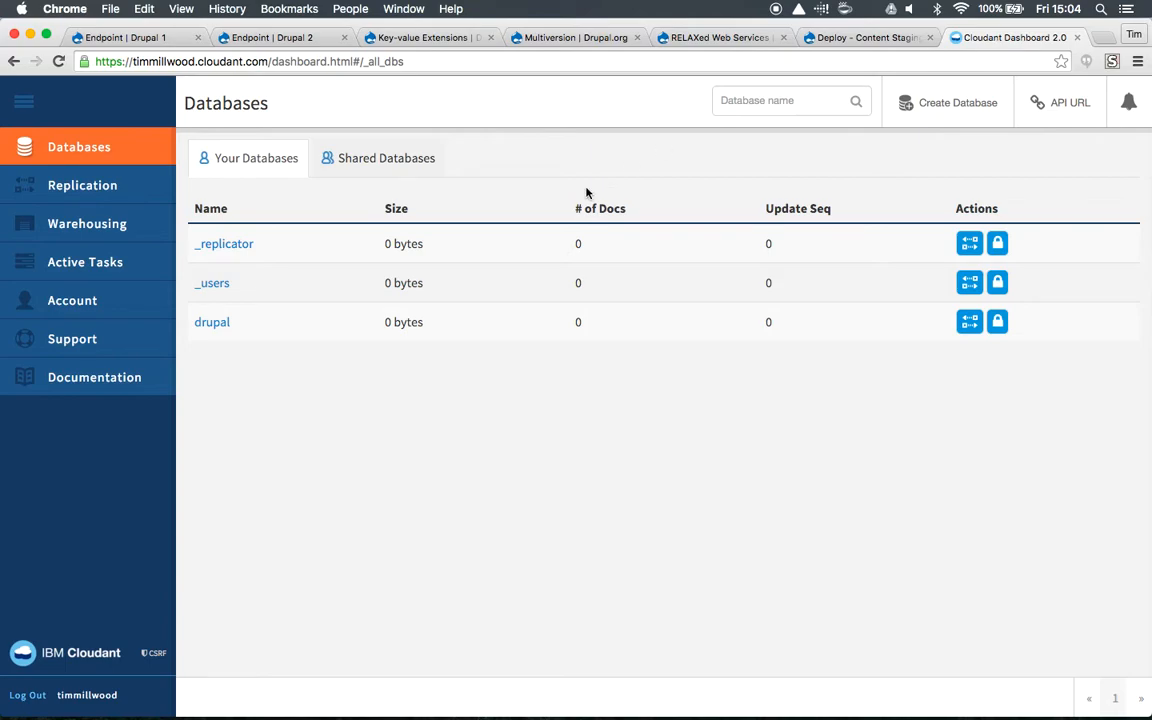
{"action": "mouse_move", "coordinate": [202, 344]}
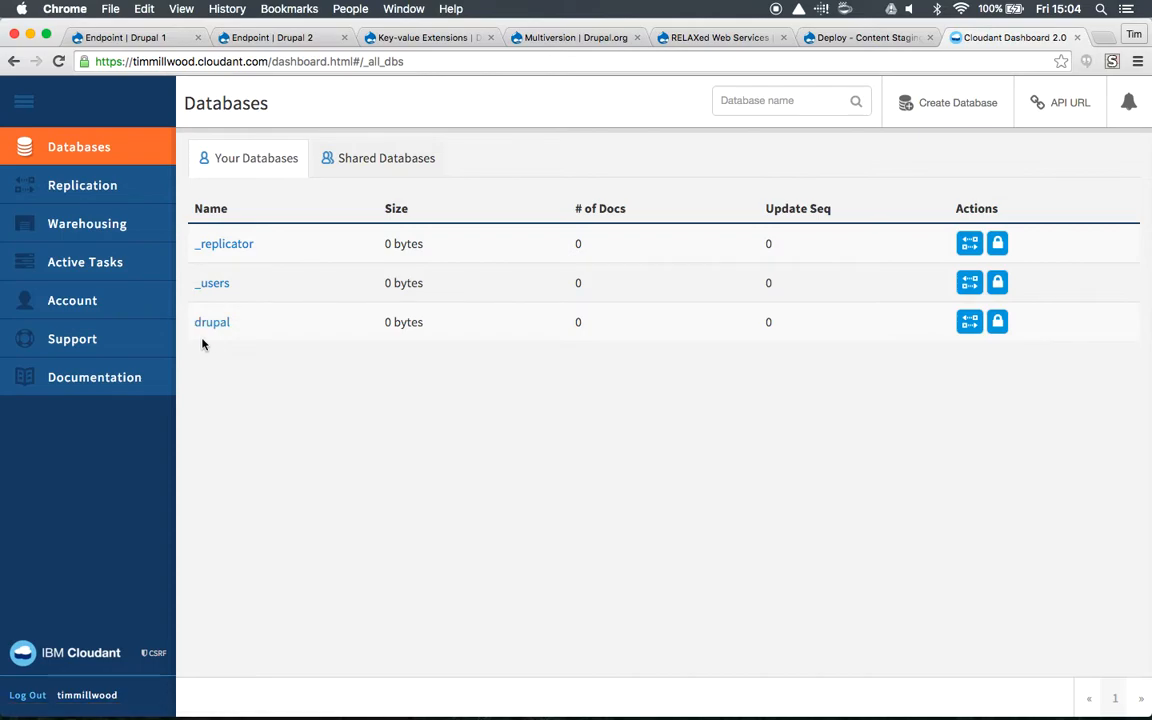
{"action": "mouse_move", "coordinate": [224, 348]}
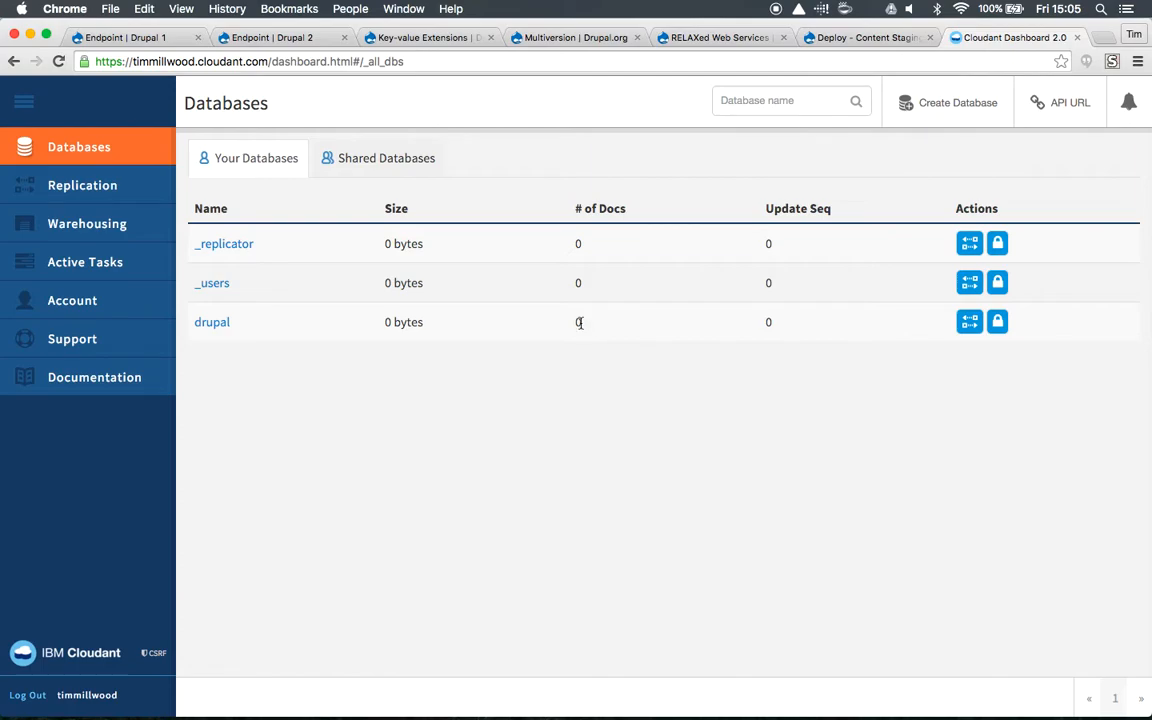
{"action": "left_click", "coordinate": [212, 321]}
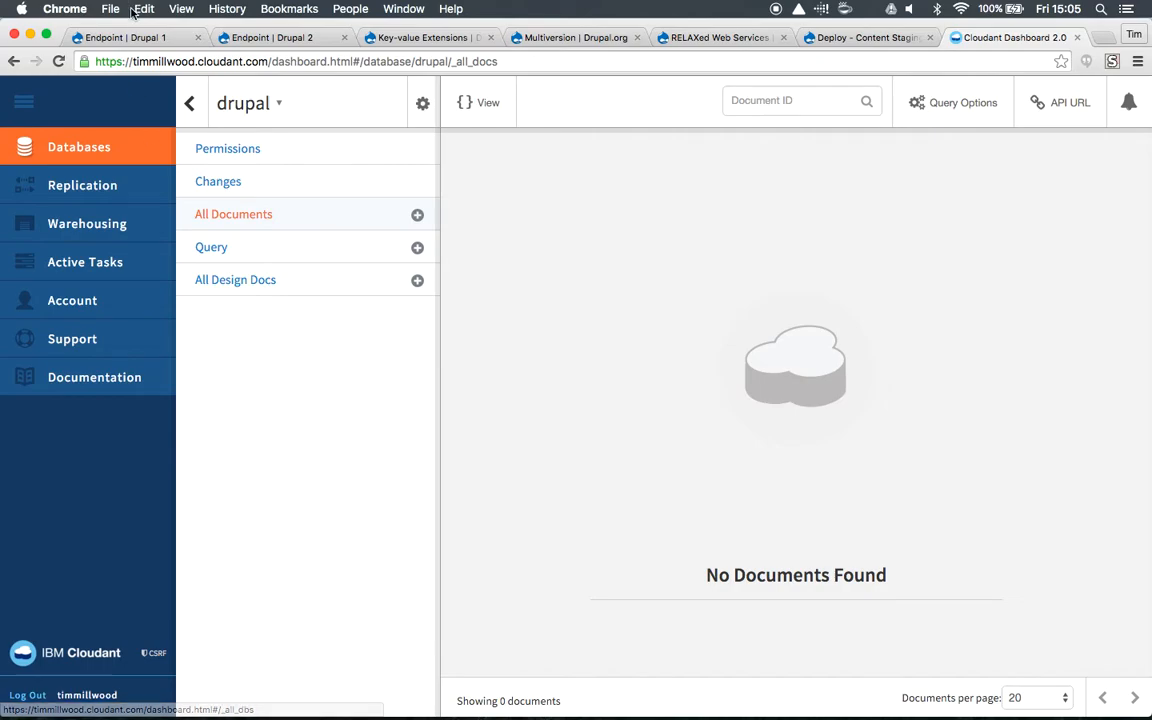
Step: Return to Drupal 1 and view the Cloudant endpoint's URL, username and password
{"action": "left_click", "coordinate": [120, 37]}
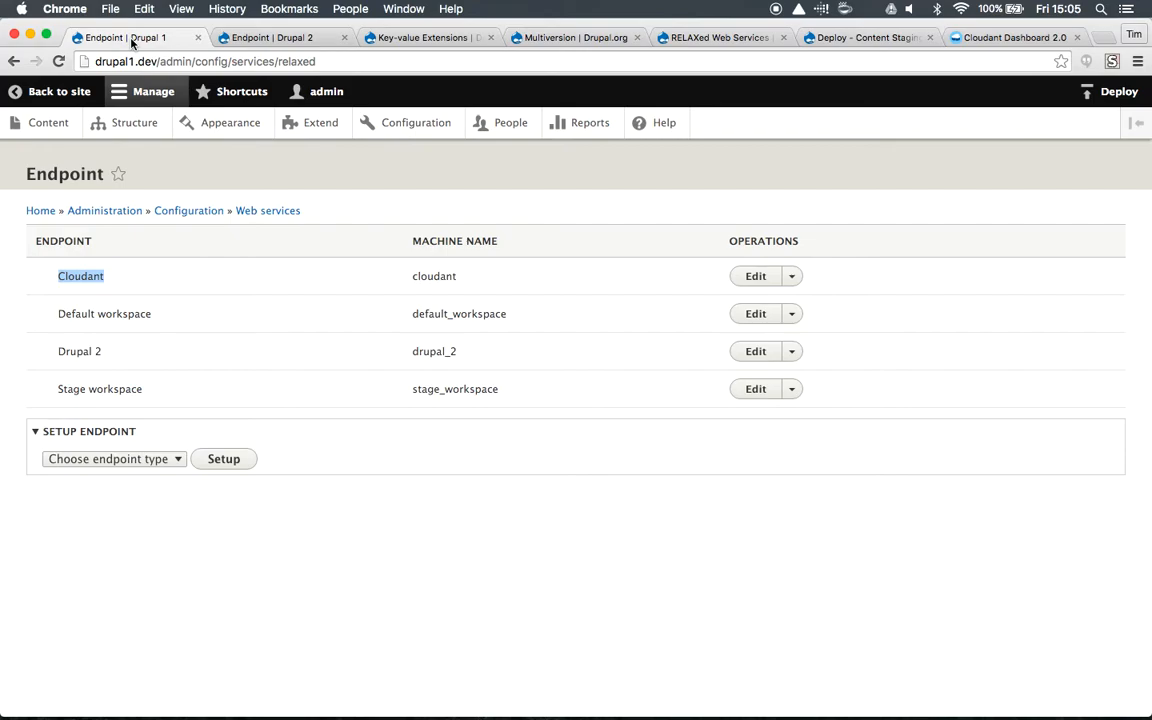
{"action": "mouse_move", "coordinate": [755, 276]}
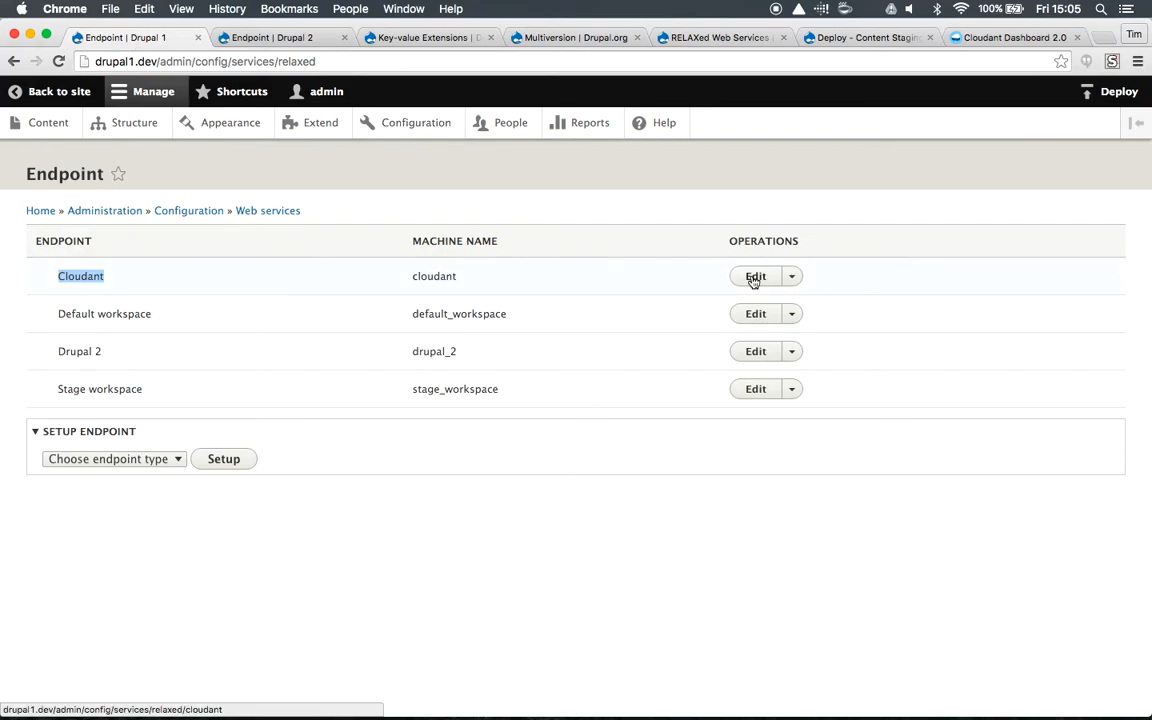
{"action": "left_click", "coordinate": [755, 276]}
{"action": "type", "text": "http://timmillwood.cloudant.com/"}
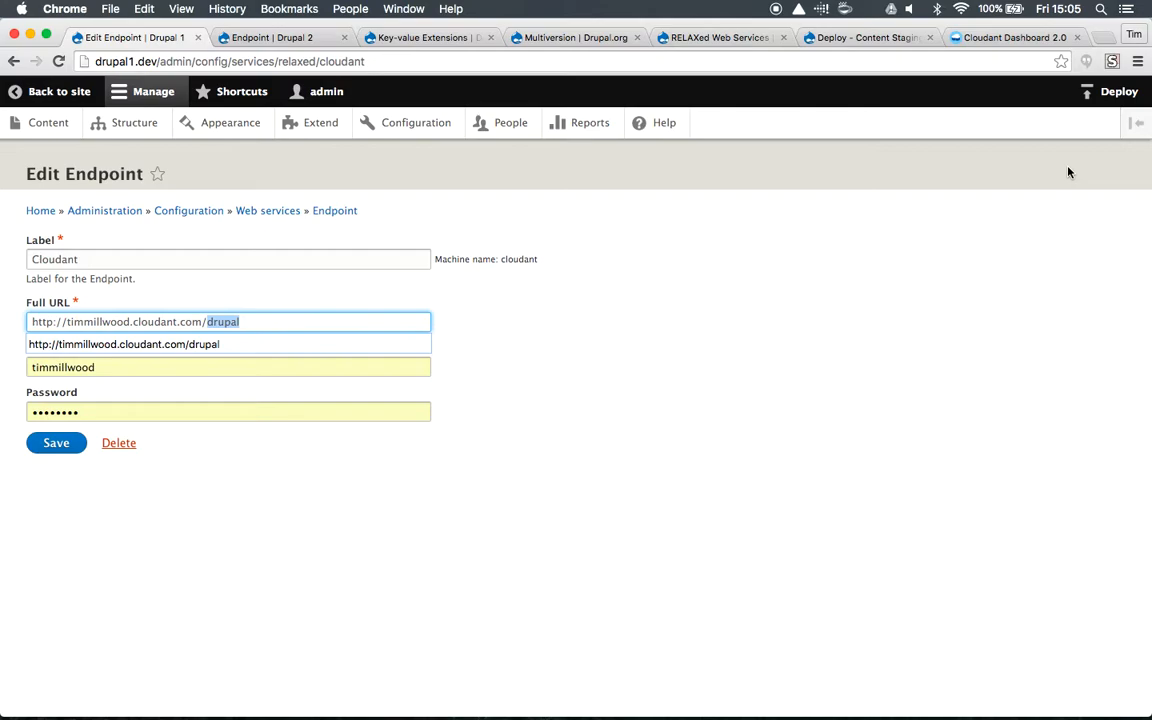
Step: Deploy from the Default workspace source to the Cloudant target and push
{"action": "left_click", "coordinate": [1118, 91]}
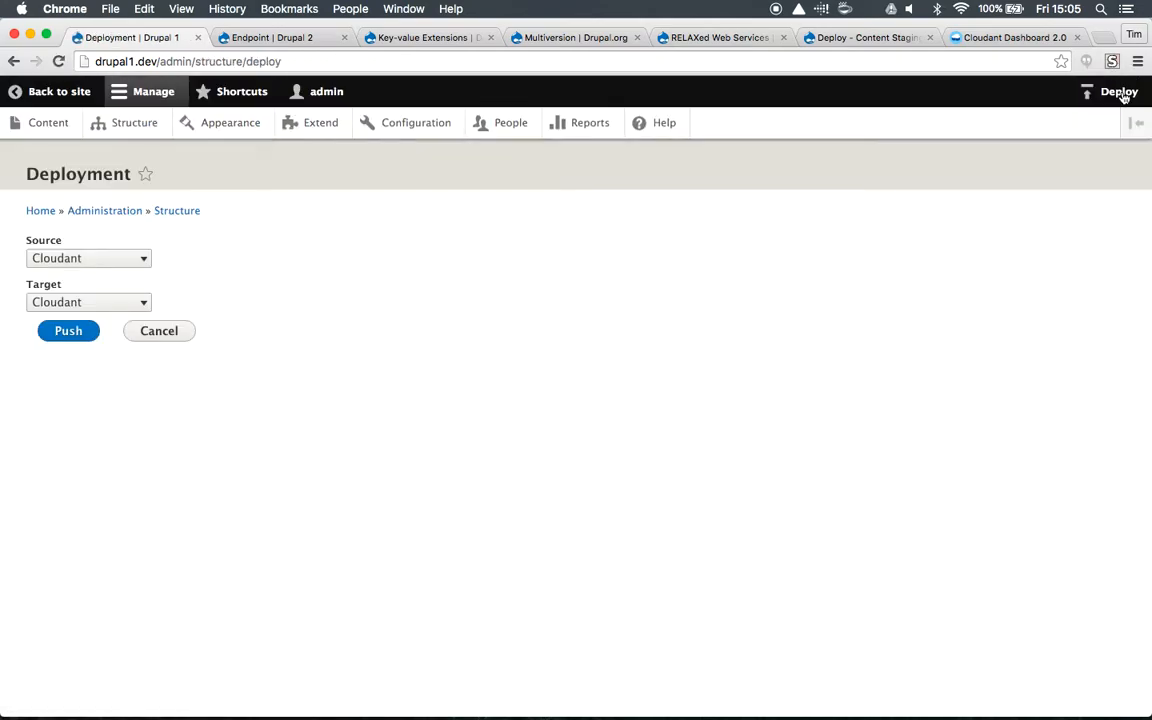
{"action": "left_click", "coordinate": [88, 258]}
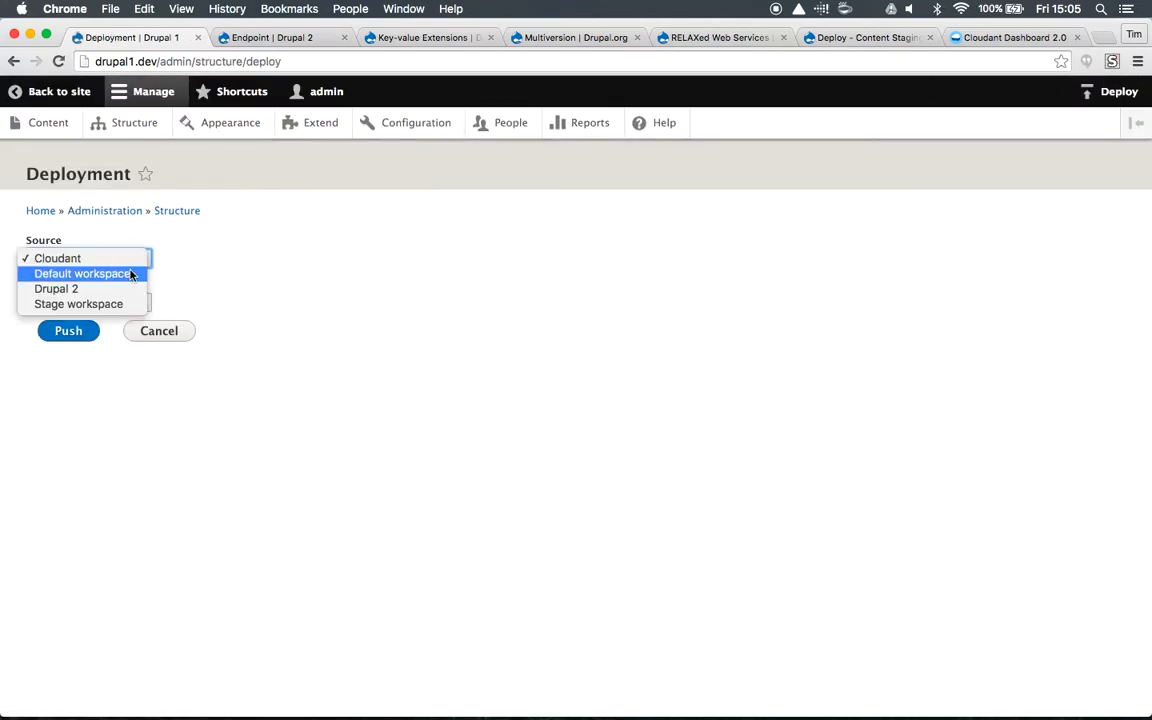
{"action": "left_click", "coordinate": [83, 273]}
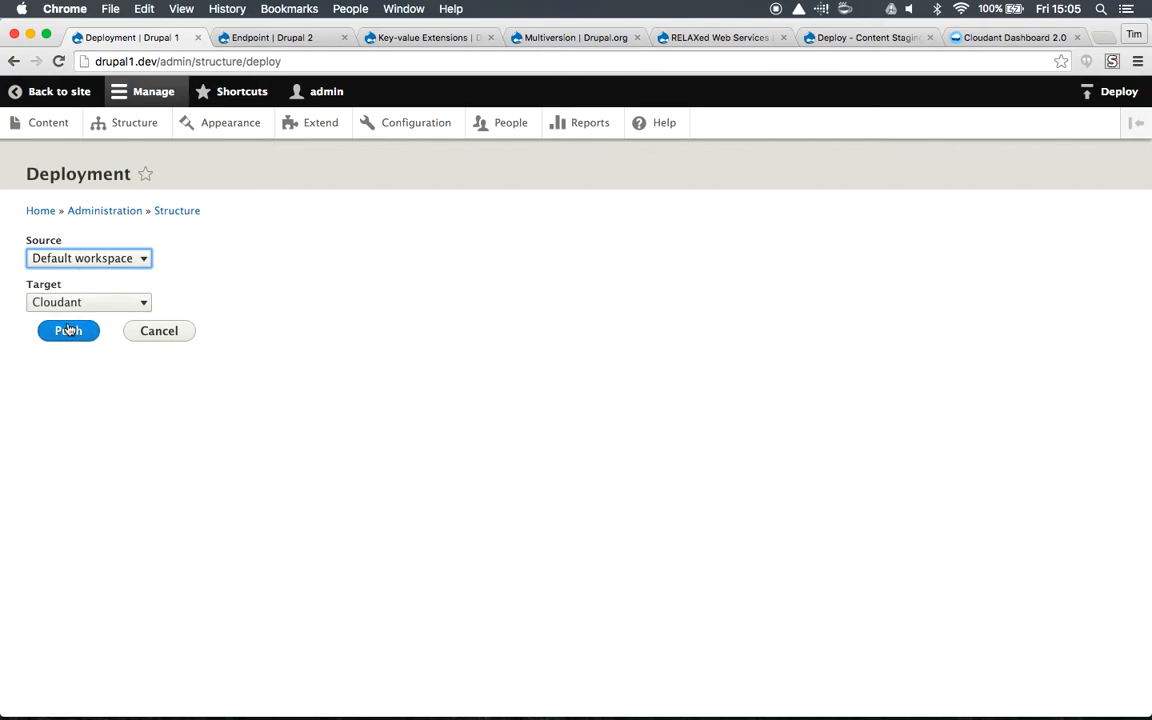
{"action": "left_click", "coordinate": [68, 331]}
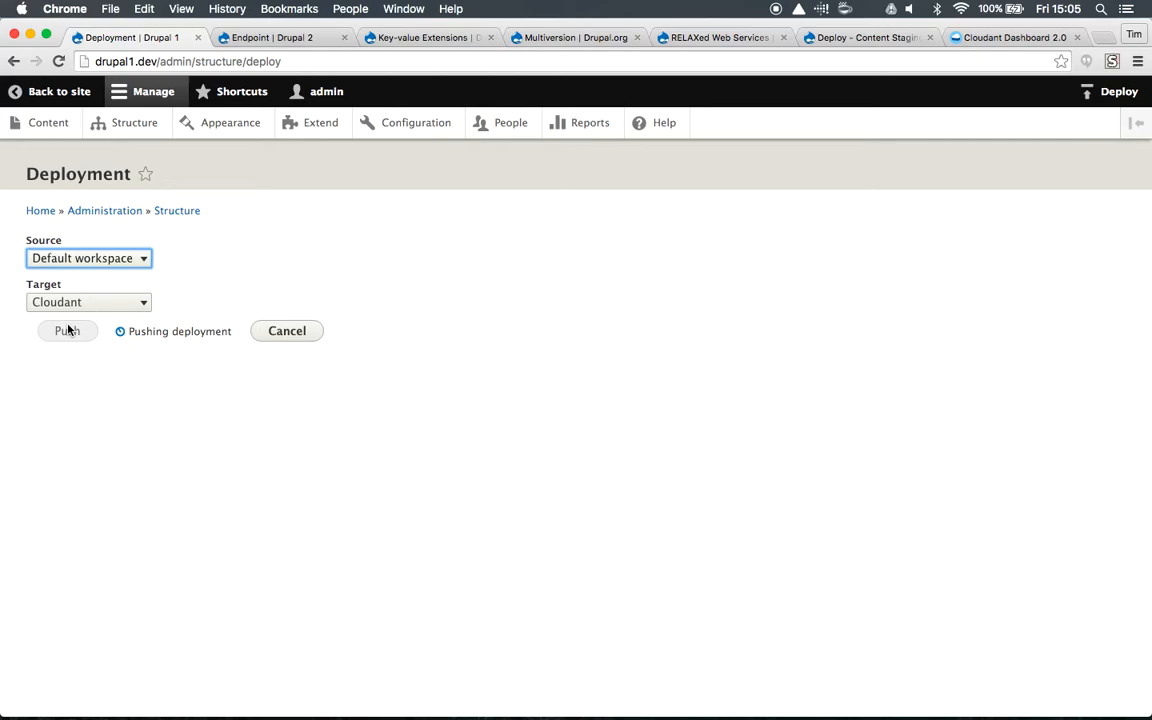
{"action": "left_click", "coordinate": [68, 331]}
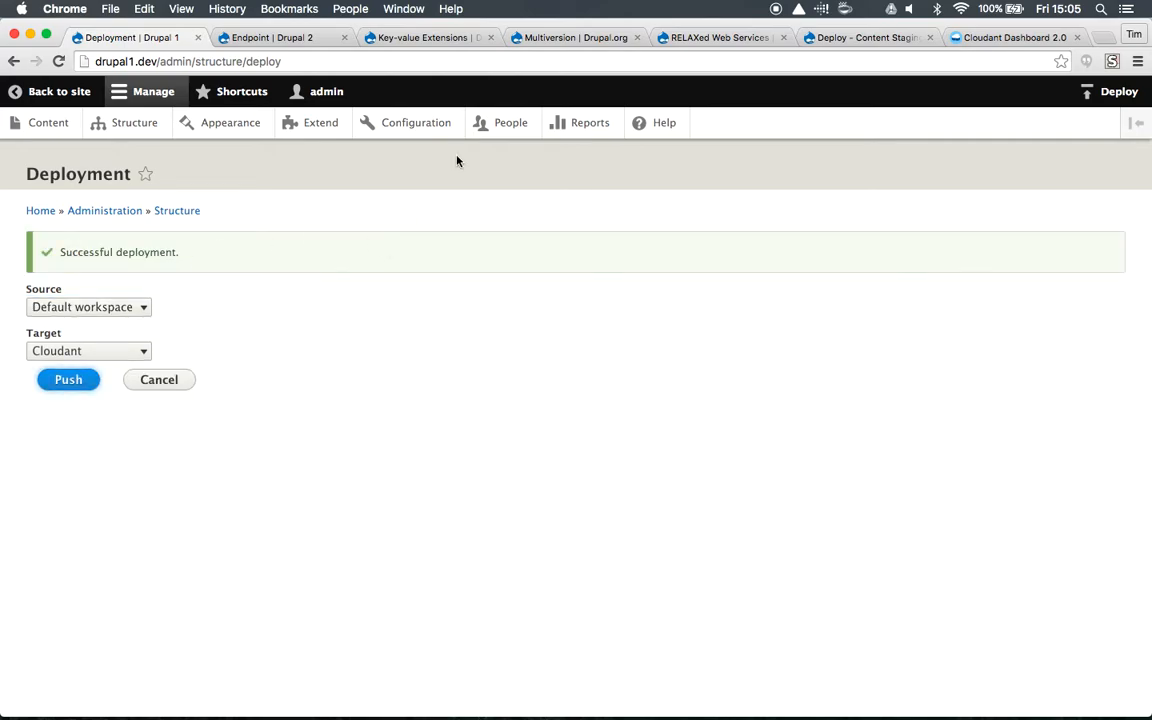
Step: In Cloudant, open the first of 14 documents, the 'An article' JSON
{"action": "left_click", "coordinate": [1013, 37]}
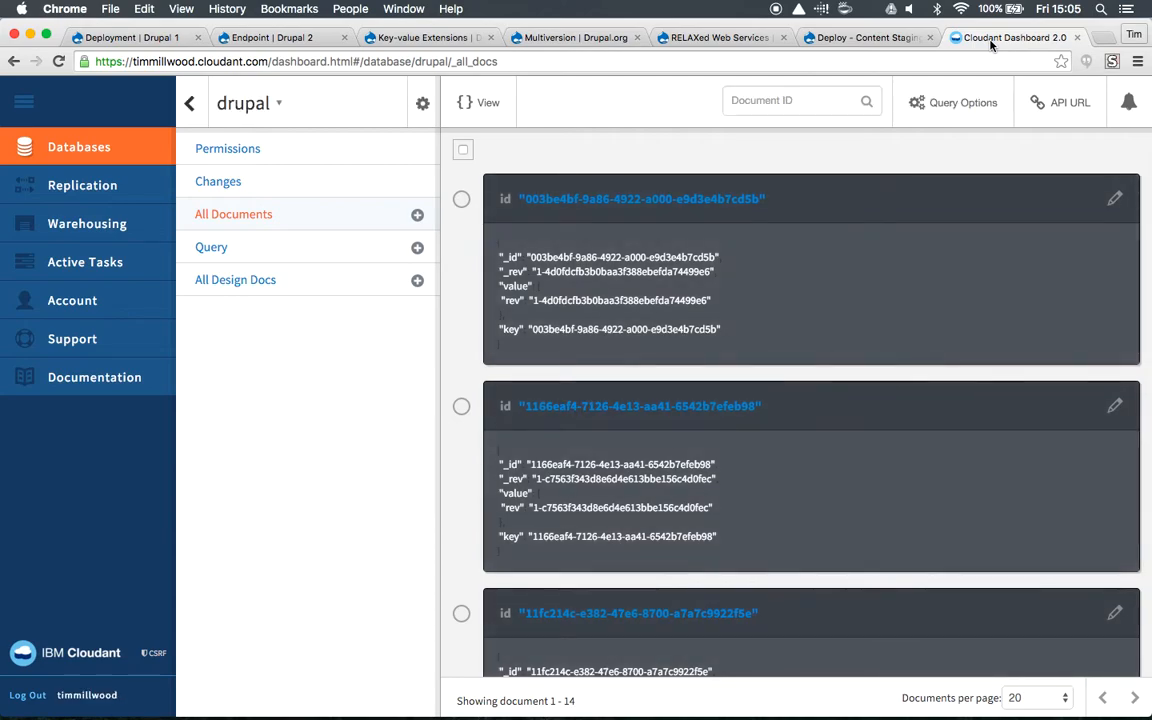
{"action": "mouse_move", "coordinate": [570, 700]}
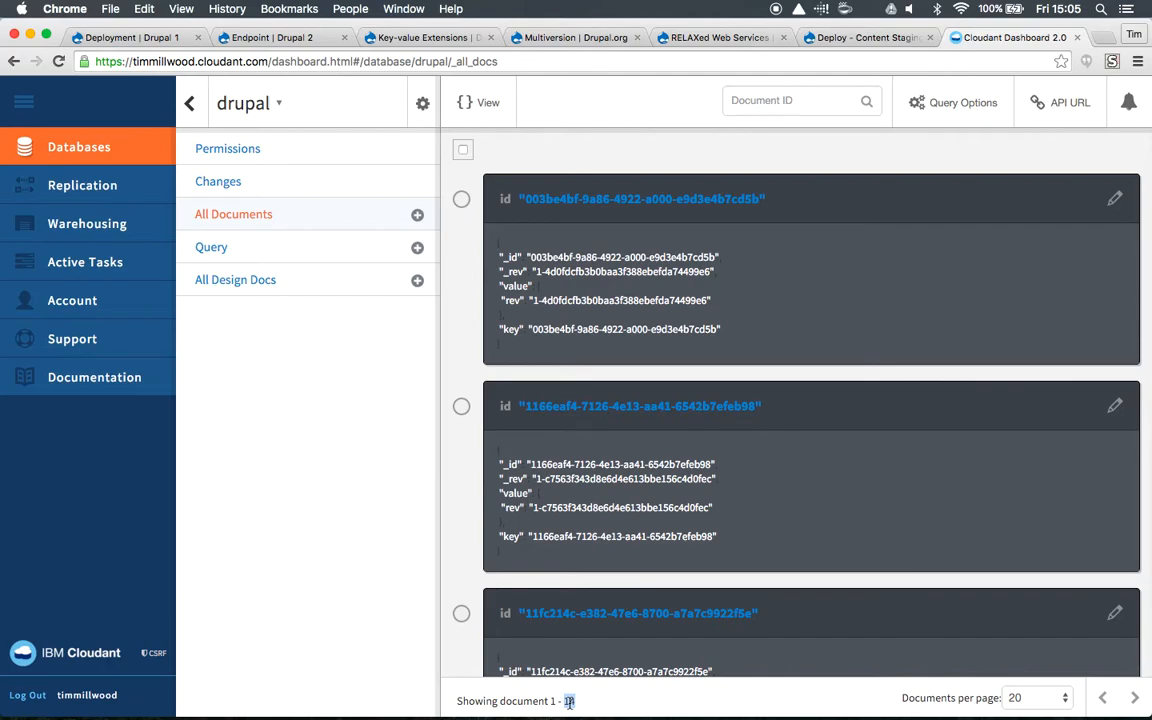
{"action": "left_click", "coordinate": [1114, 197]}
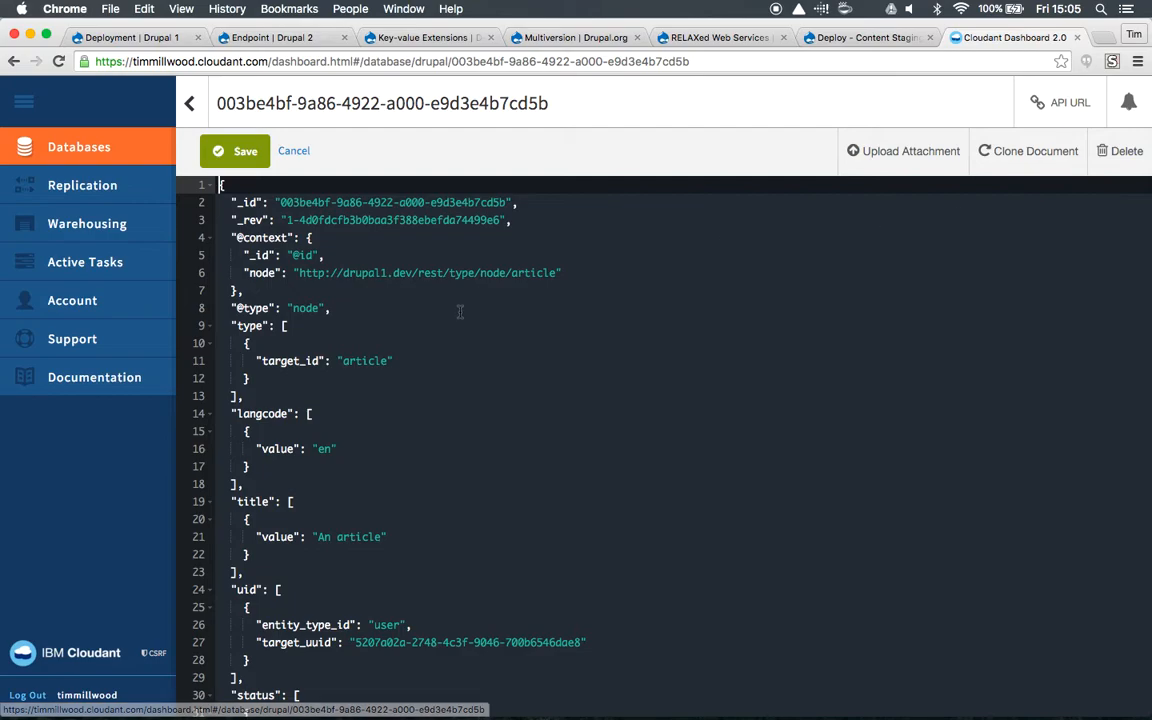
{"action": "double_click", "coordinate": [365, 361]}
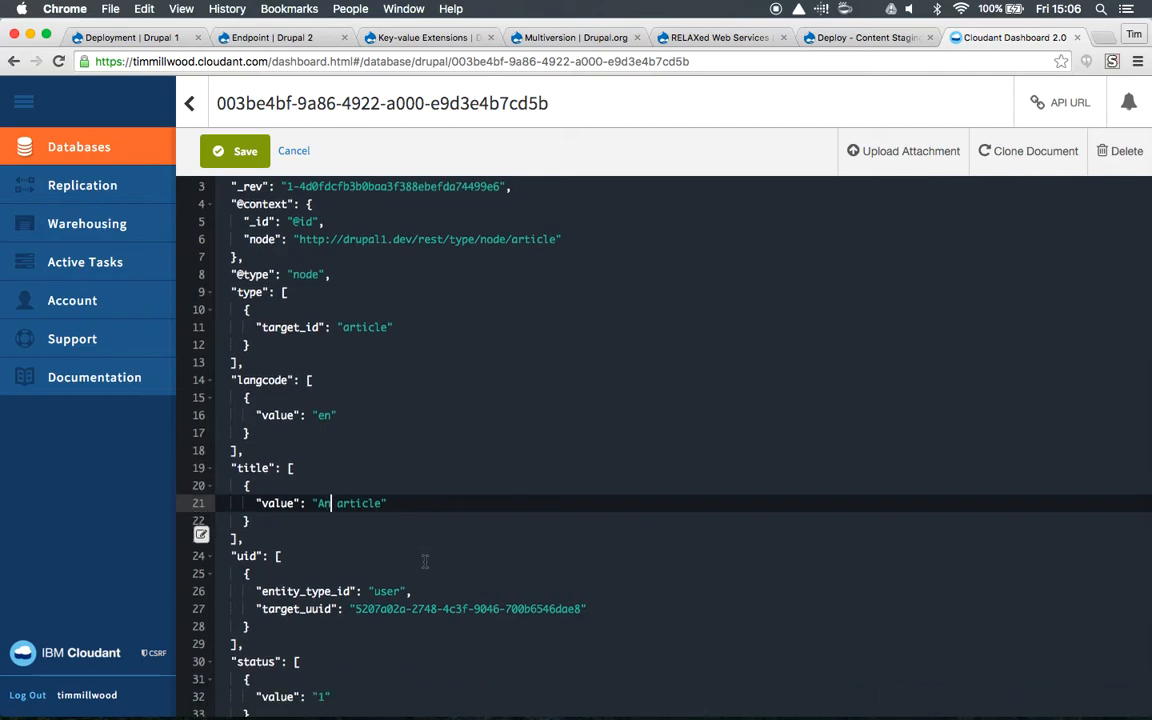
{"action": "scroll", "scroll_direction": "down", "scroll_amount": 3}
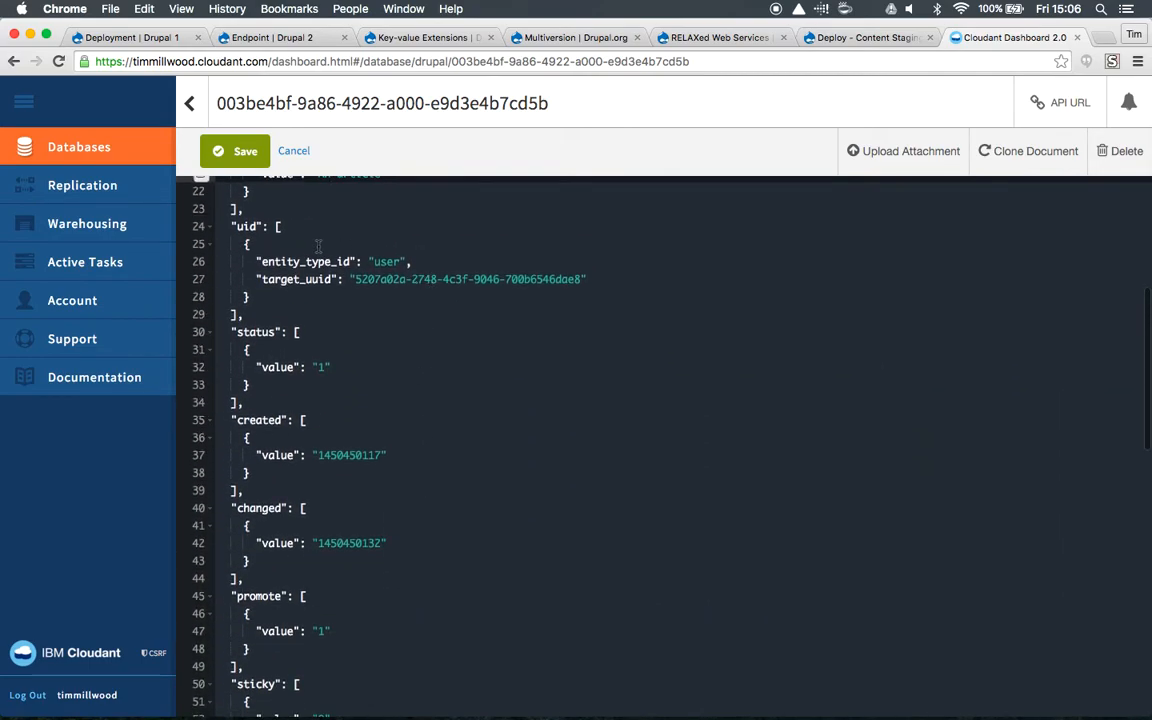
{"action": "double_click", "coordinate": [468, 279]}
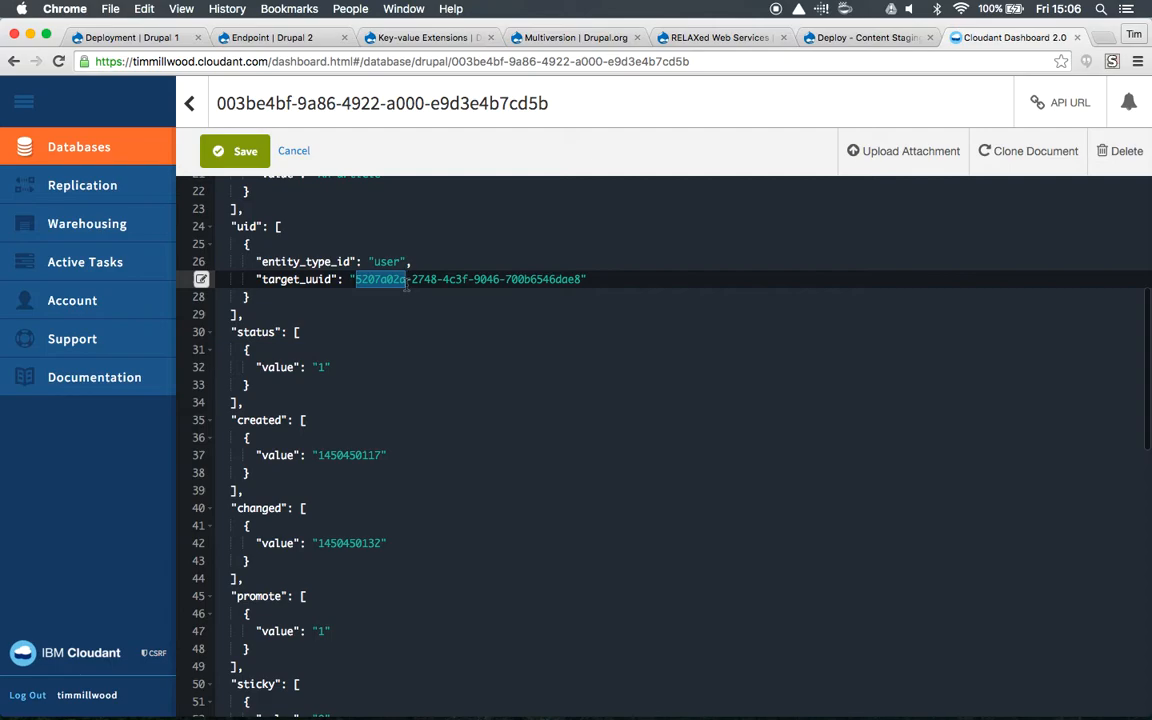
{"action": "scroll", "scroll_direction": "down", "scroll_amount": 3}
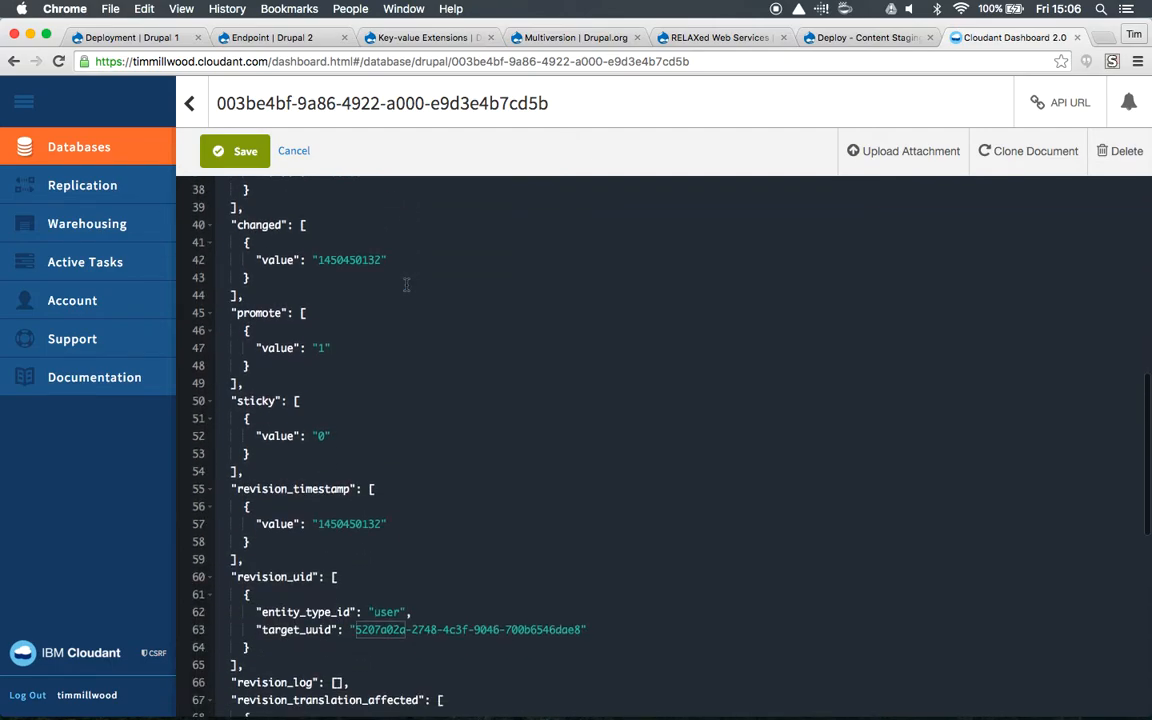
{"action": "scroll", "scroll_direction": "down", "scroll_amount": 3}
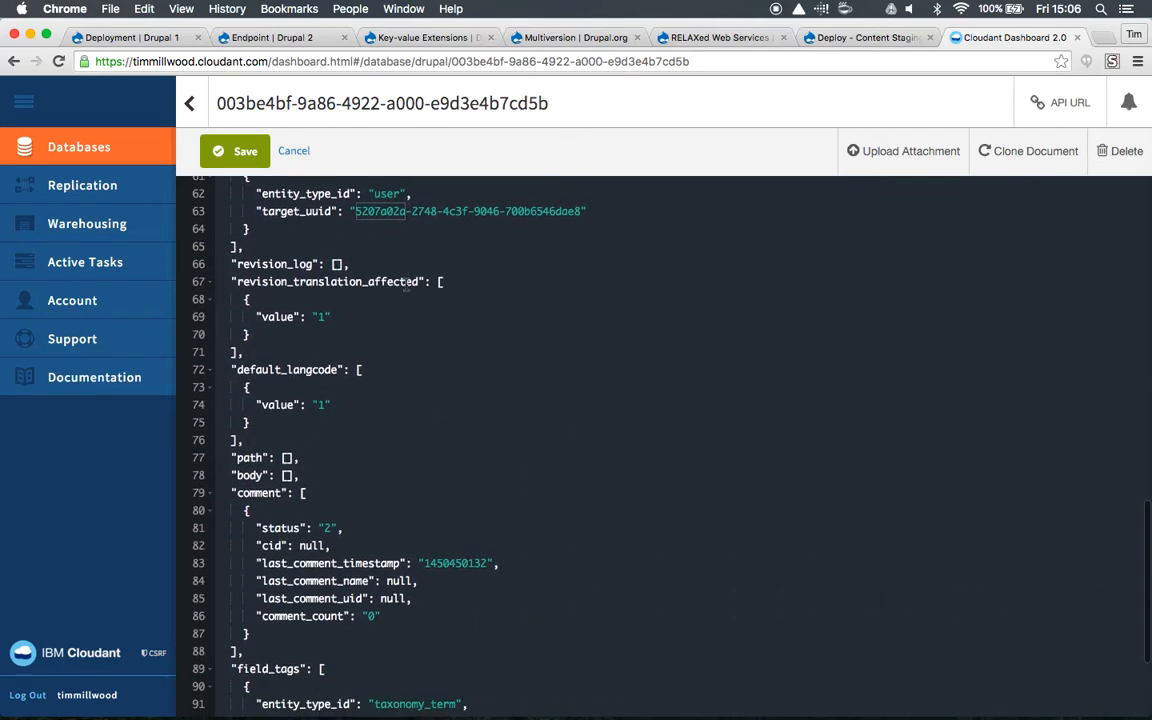
{"action": "scroll", "scroll_direction": "down", "scroll_amount": 3}
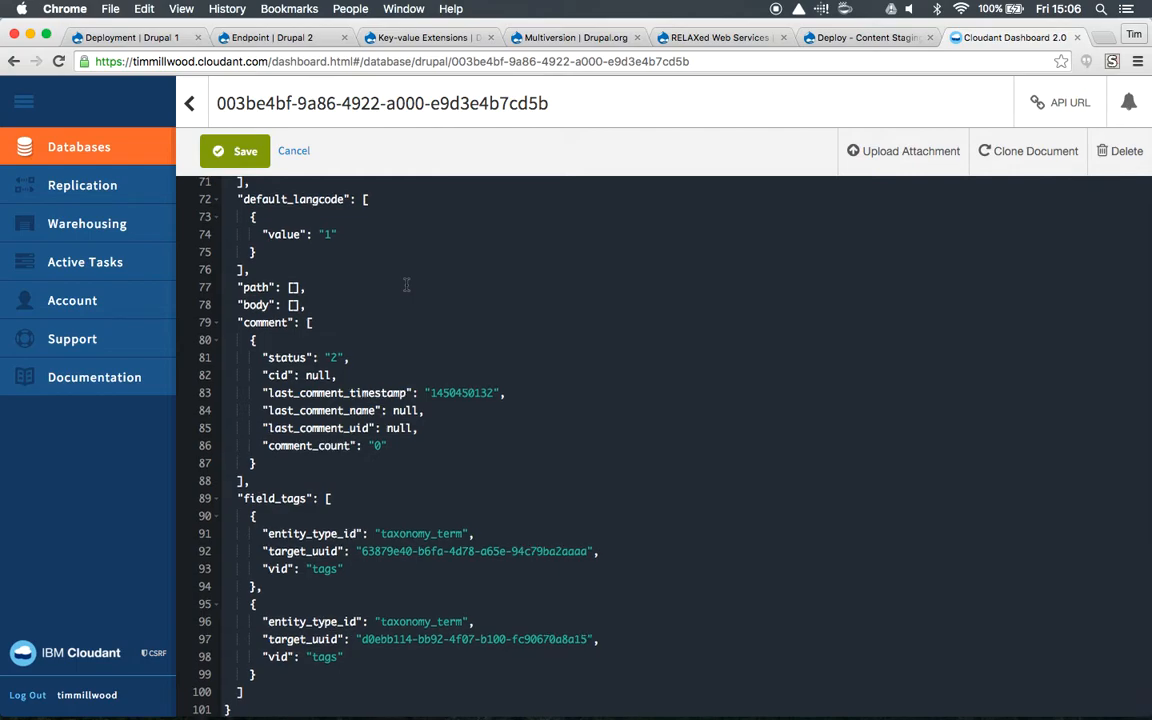
{"action": "scroll", "scroll_direction": "up", "scroll_amount": 3}
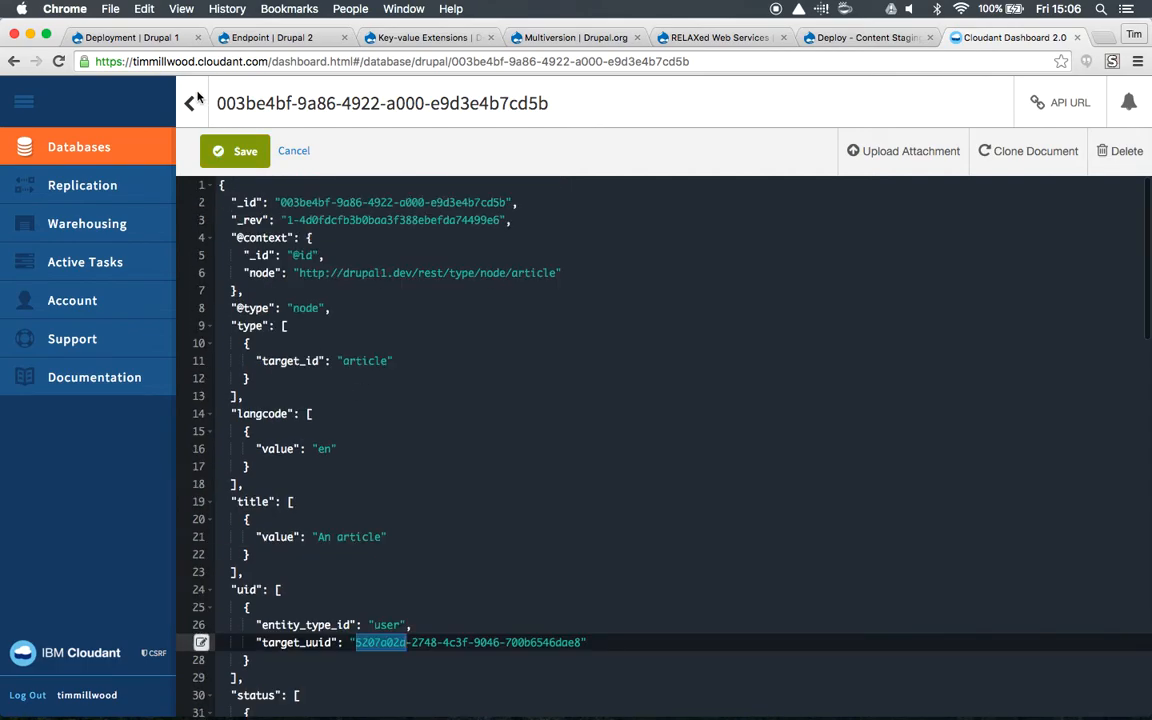
Step: Scroll the drupal database's 14-document list, then return to Drupal 1's deployment page
{"action": "left_click", "coordinate": [189, 102]}
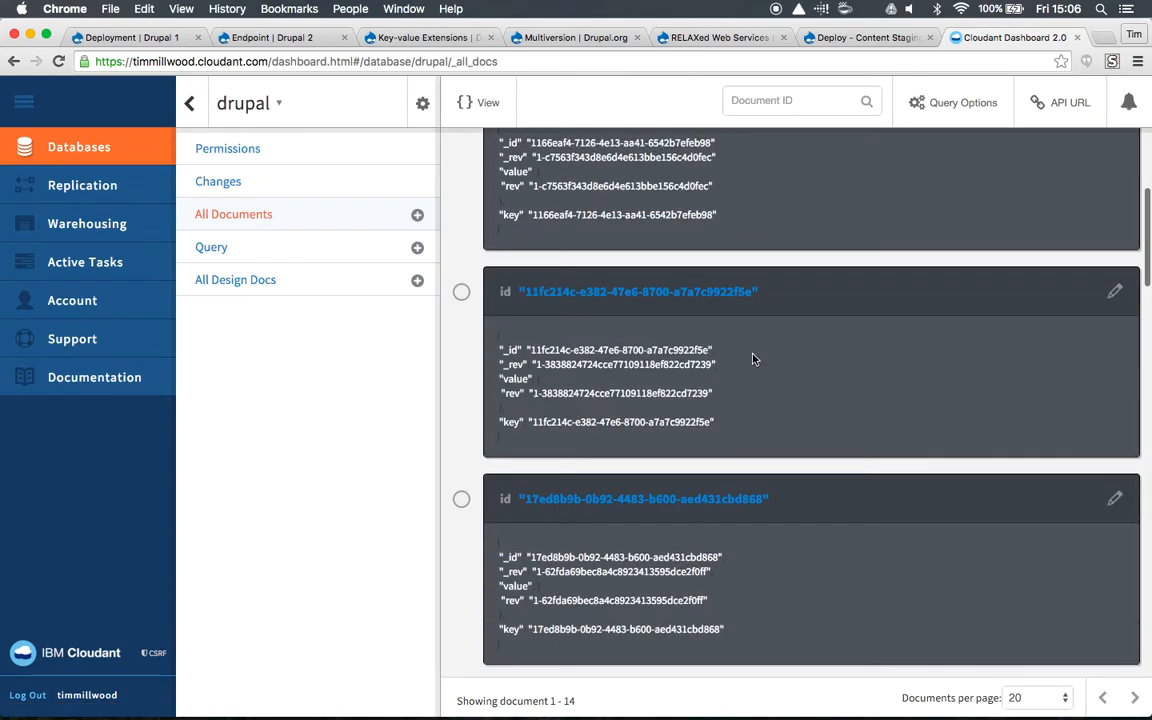
{"action": "scroll", "scroll_direction": "down", "scroll_amount": 3}
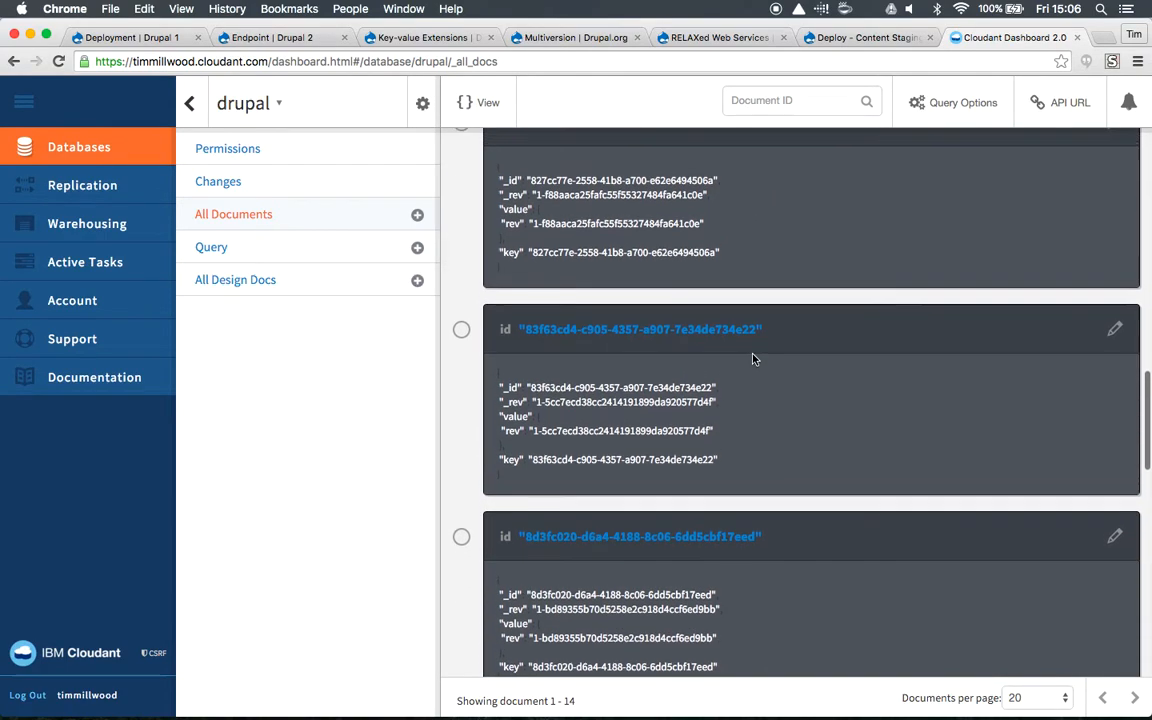
{"action": "scroll", "scroll_direction": "up", "scroll_amount": 3}
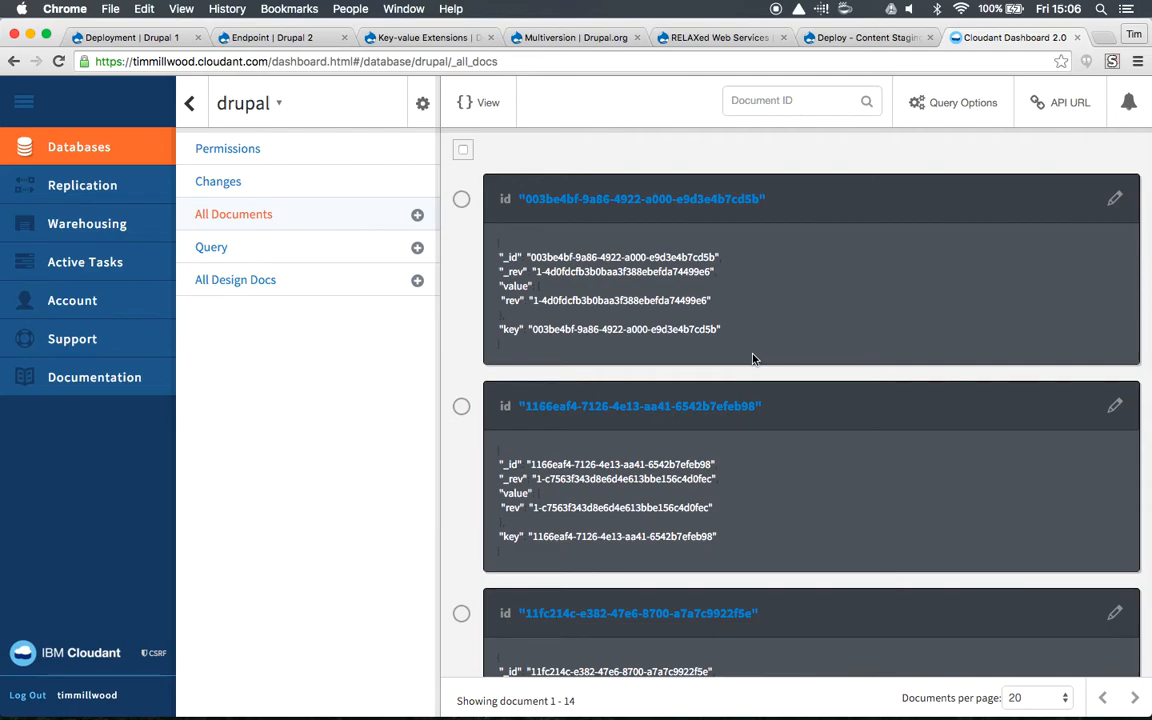
{"action": "left_click", "coordinate": [130, 37]}
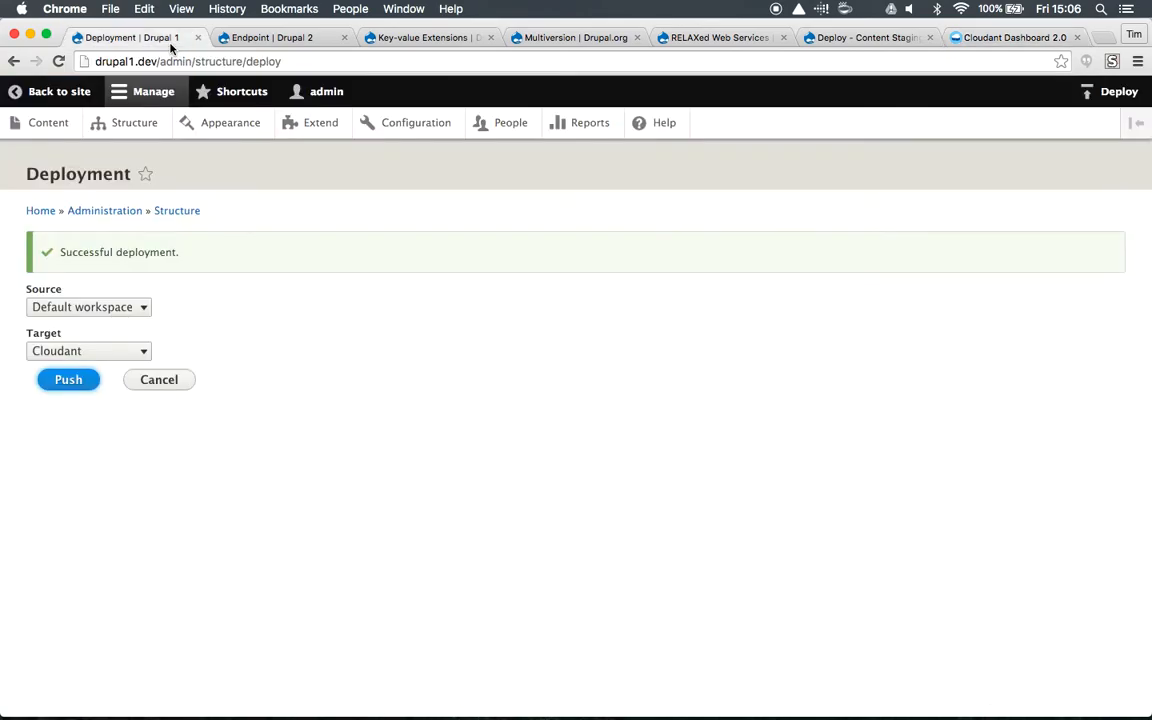
Step: Switch Drupal 1 to the Default workspace and reach the Add content page
{"action": "left_click", "coordinate": [59, 91]}
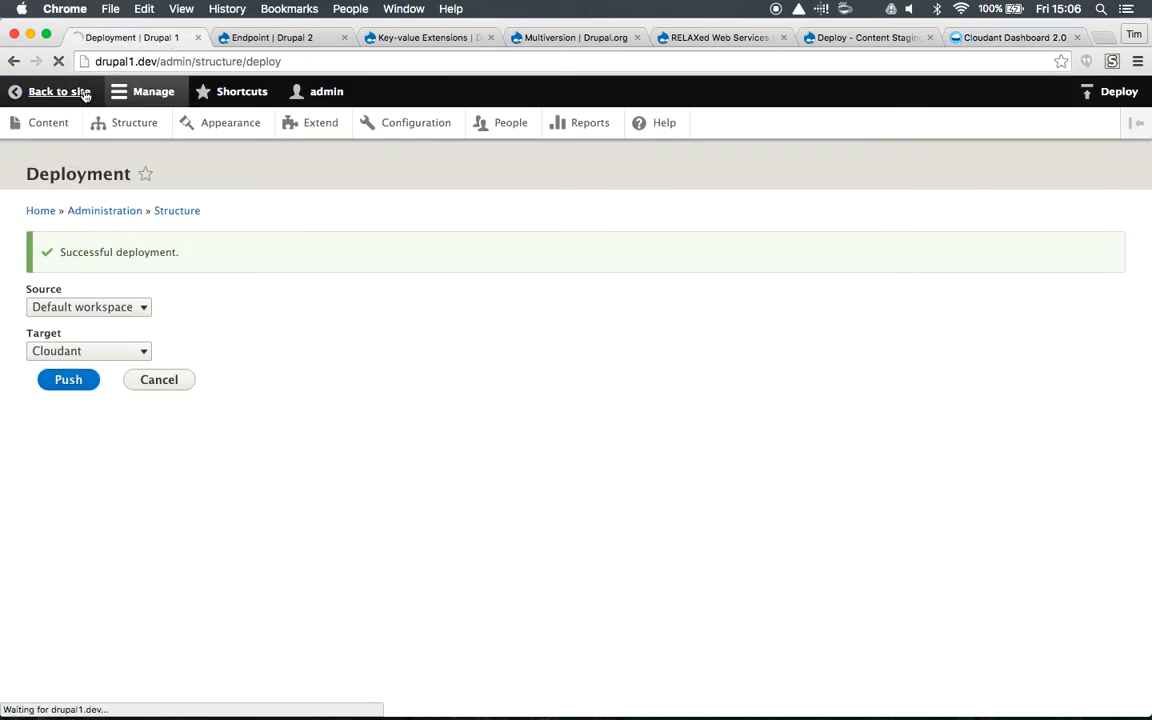
{"action": "left_click", "coordinate": [58, 91]}
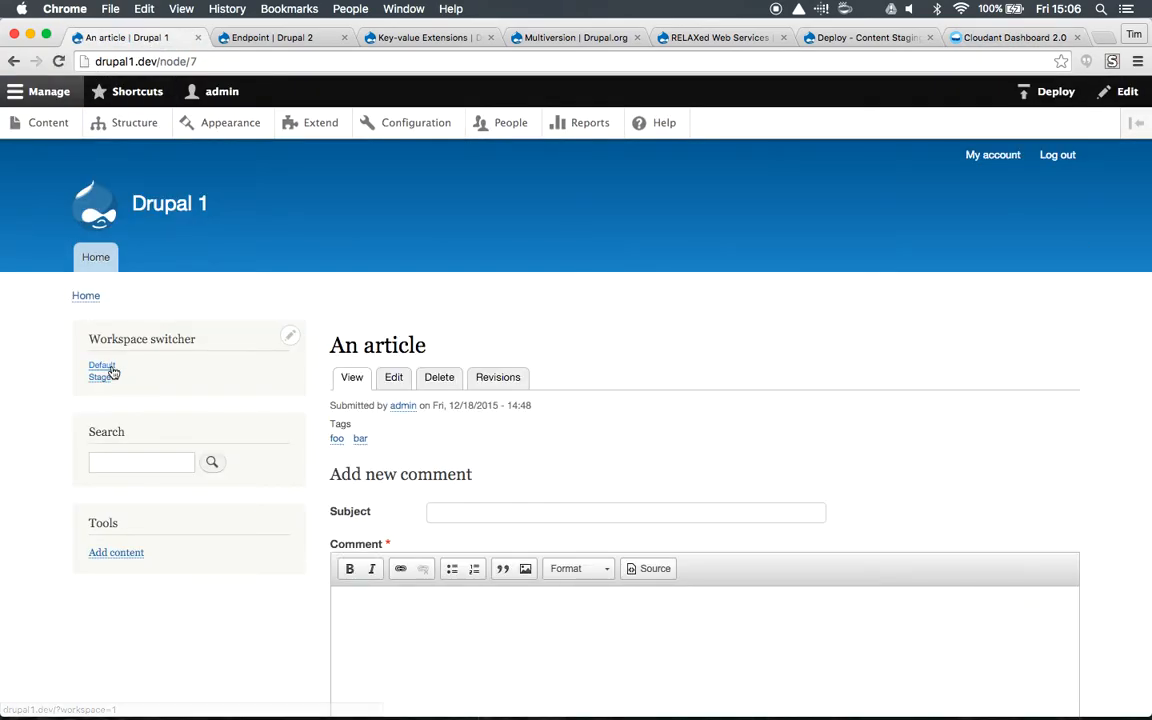
{"action": "left_click", "coordinate": [101, 365]}
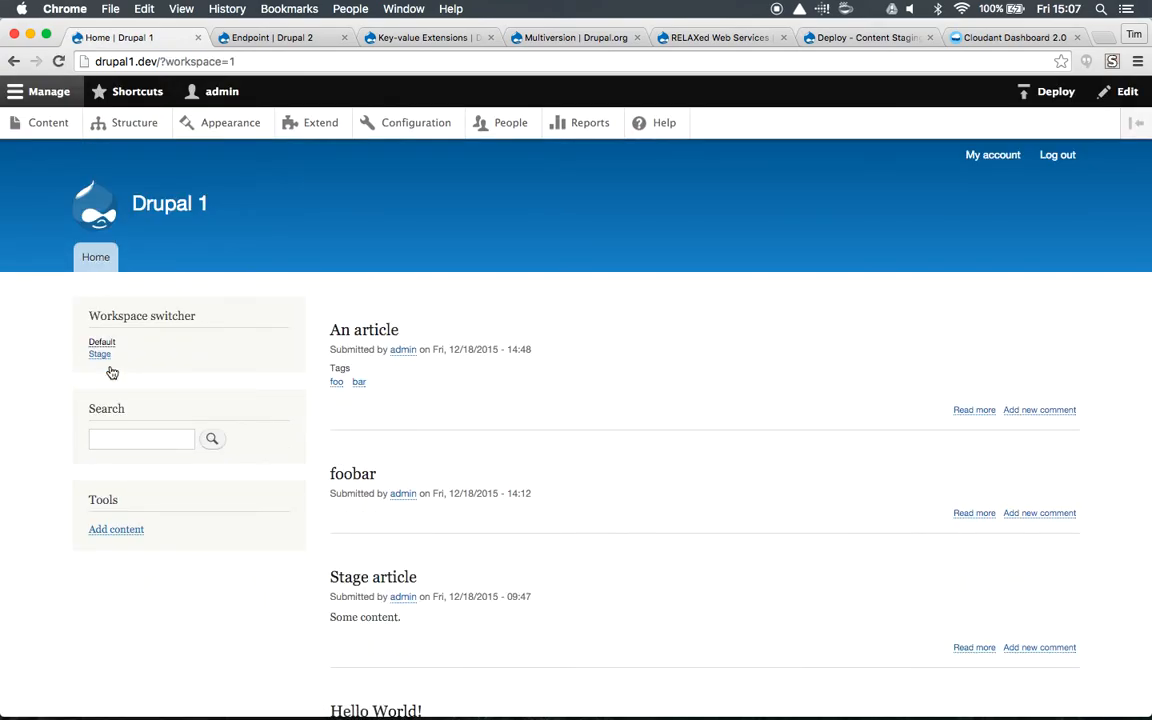
{"action": "left_click", "coordinate": [116, 529]}
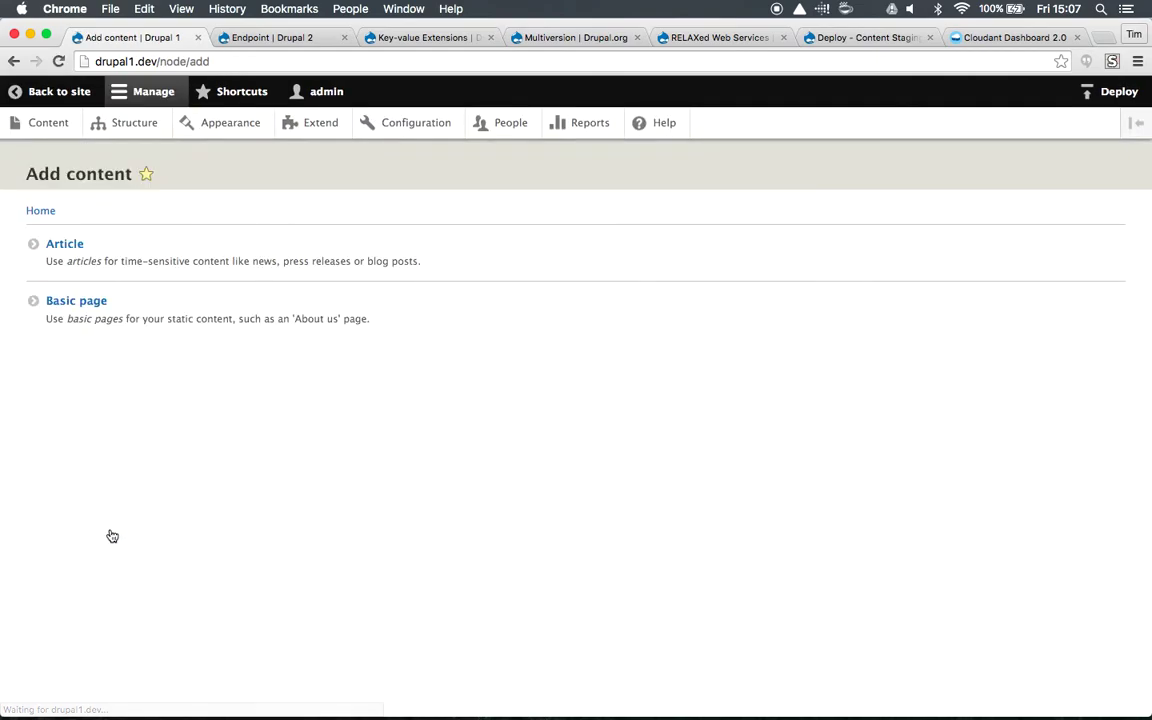
{"action": "mouse_move", "coordinate": [76, 300]}
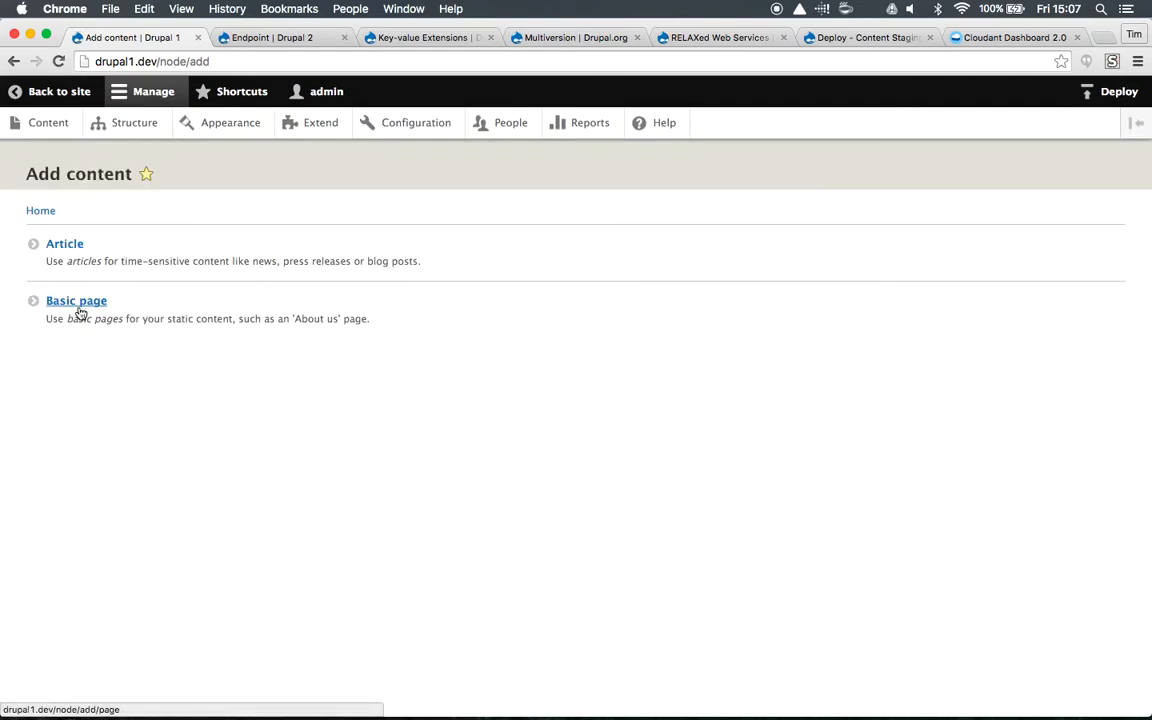
Step: Publish a Basic page titled 'Another new page' with body 'Some content'
{"action": "left_click", "coordinate": [76, 300]}
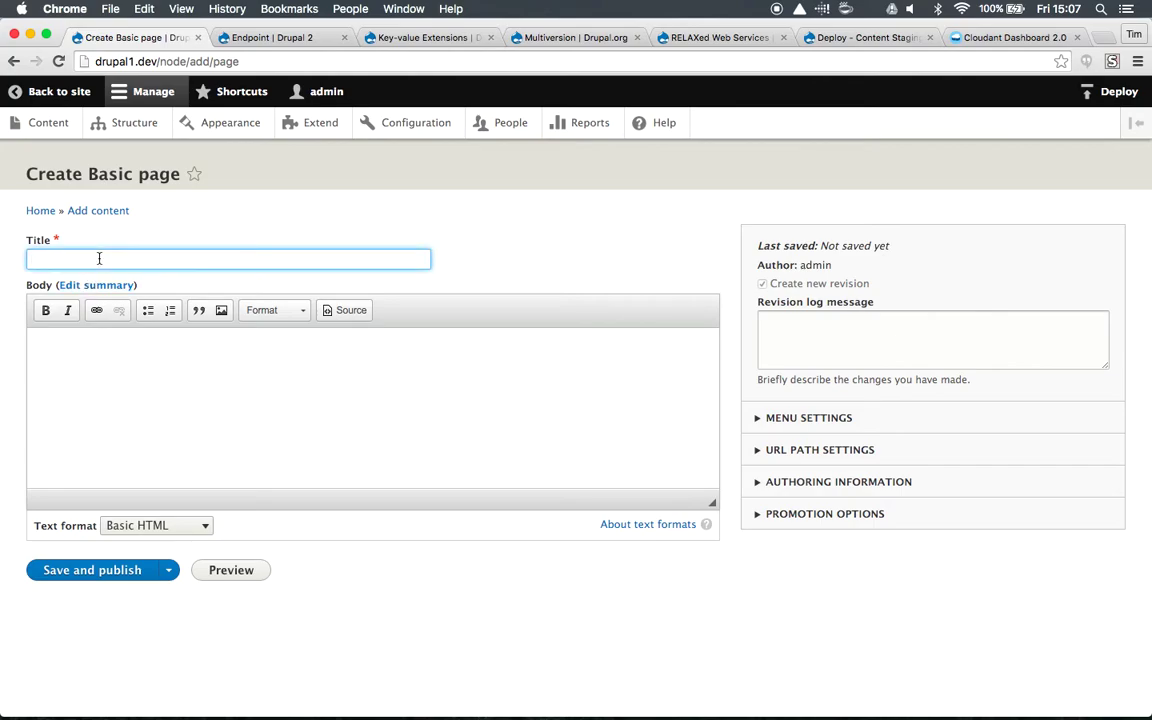
{"action": "type", "text": "Another new pa"}
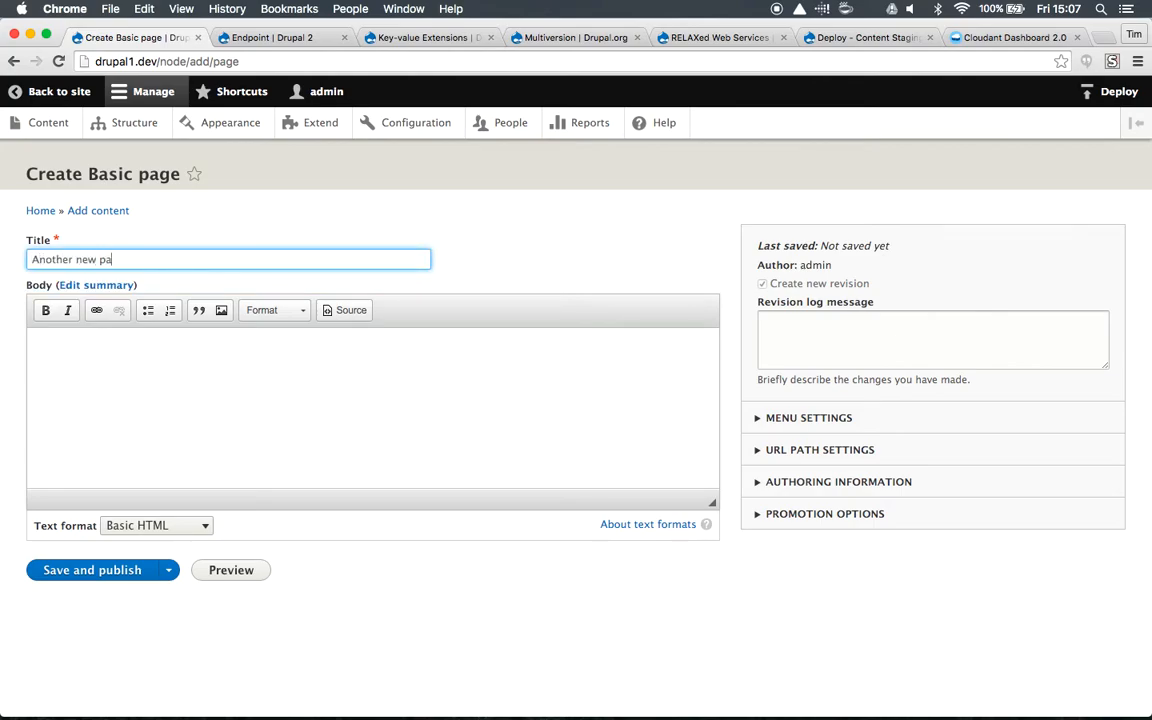
{"action": "type", "text": "Some"}
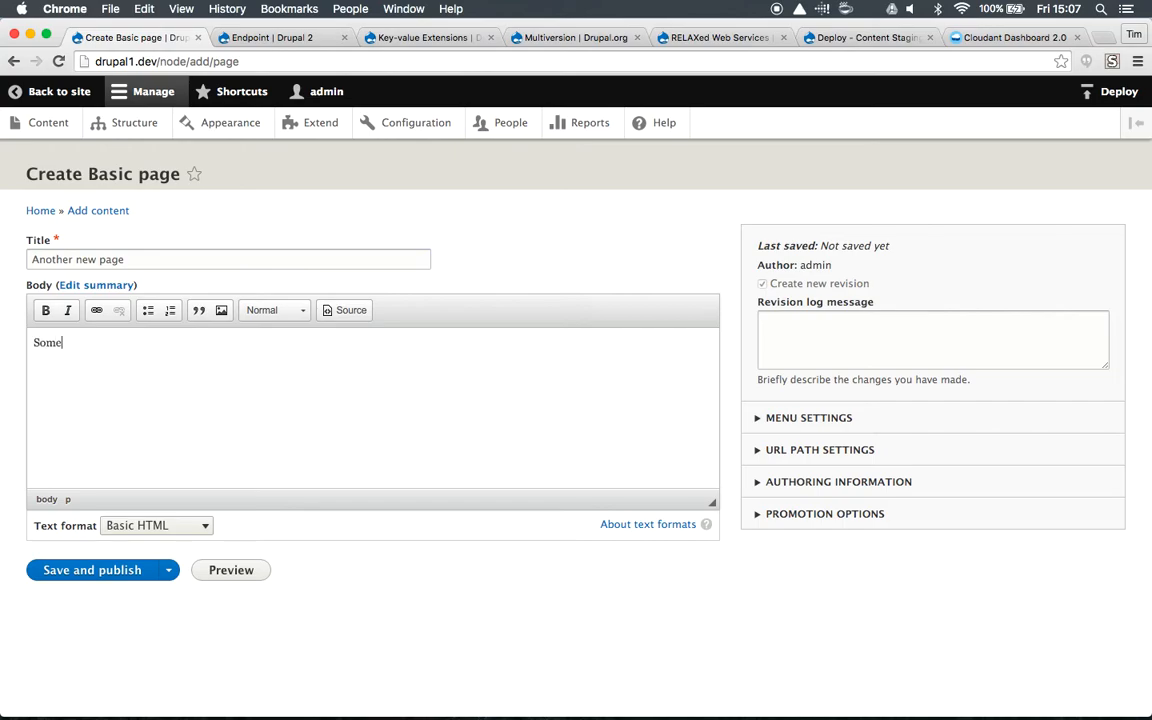
{"action": "left_click", "coordinate": [92, 570]}
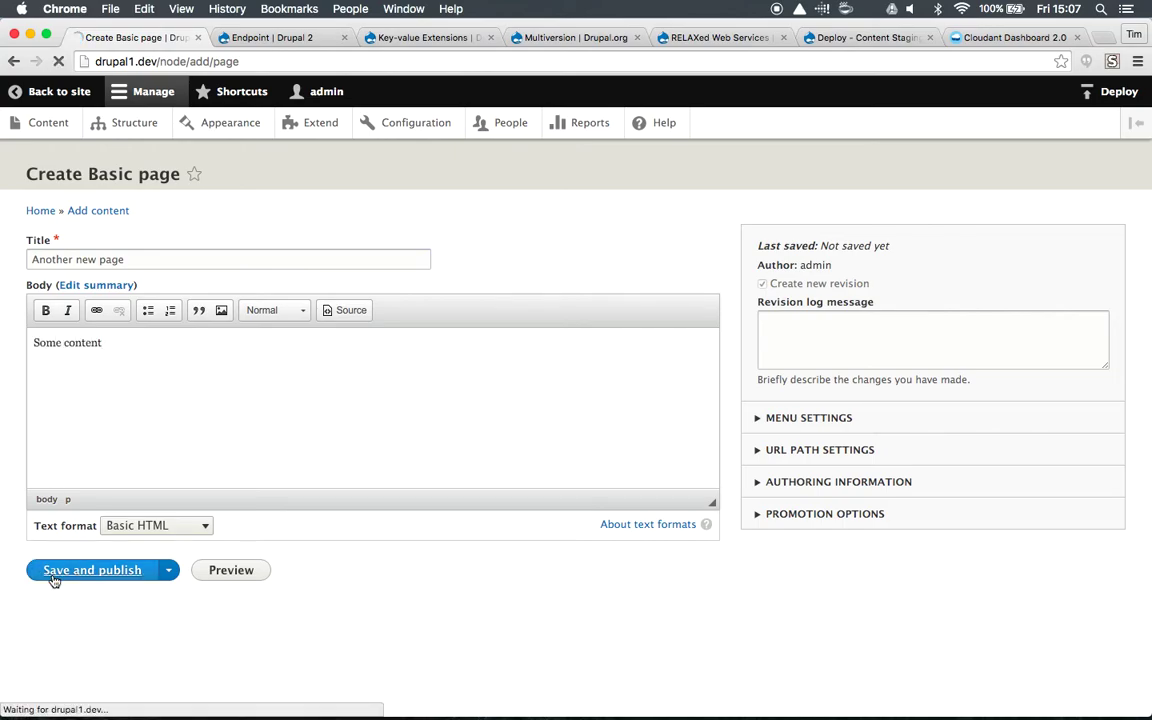
{"action": "left_click", "coordinate": [92, 570]}
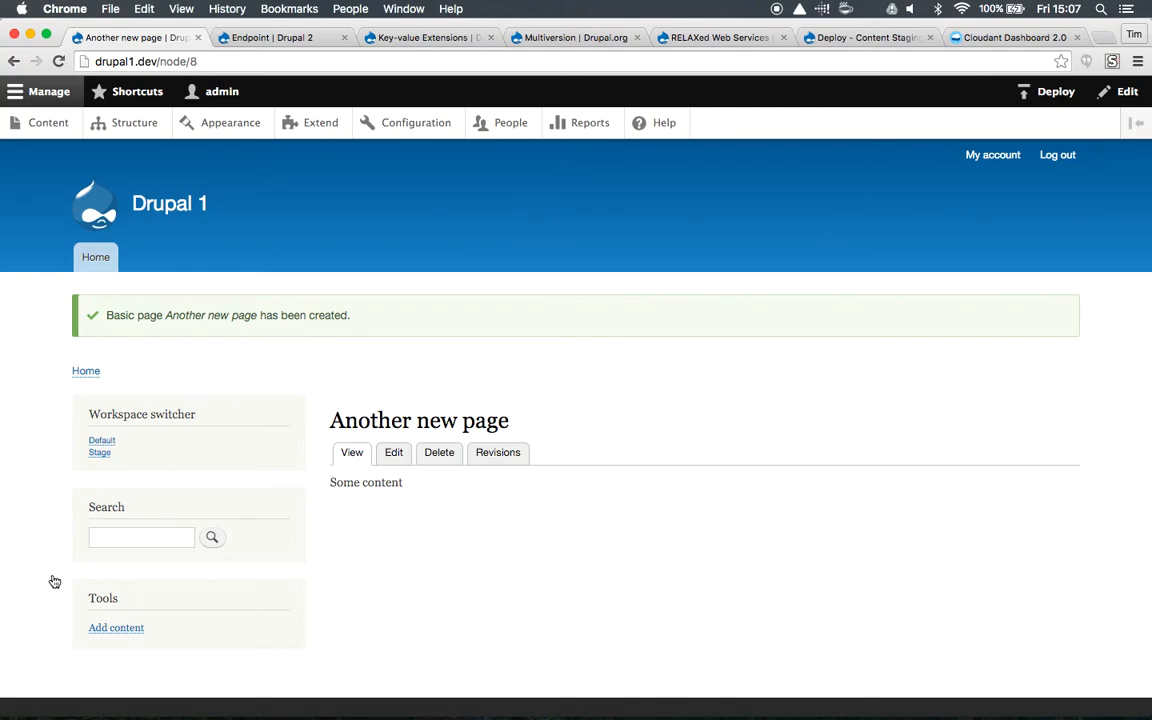
{"action": "left_click", "coordinate": [1056, 91]}
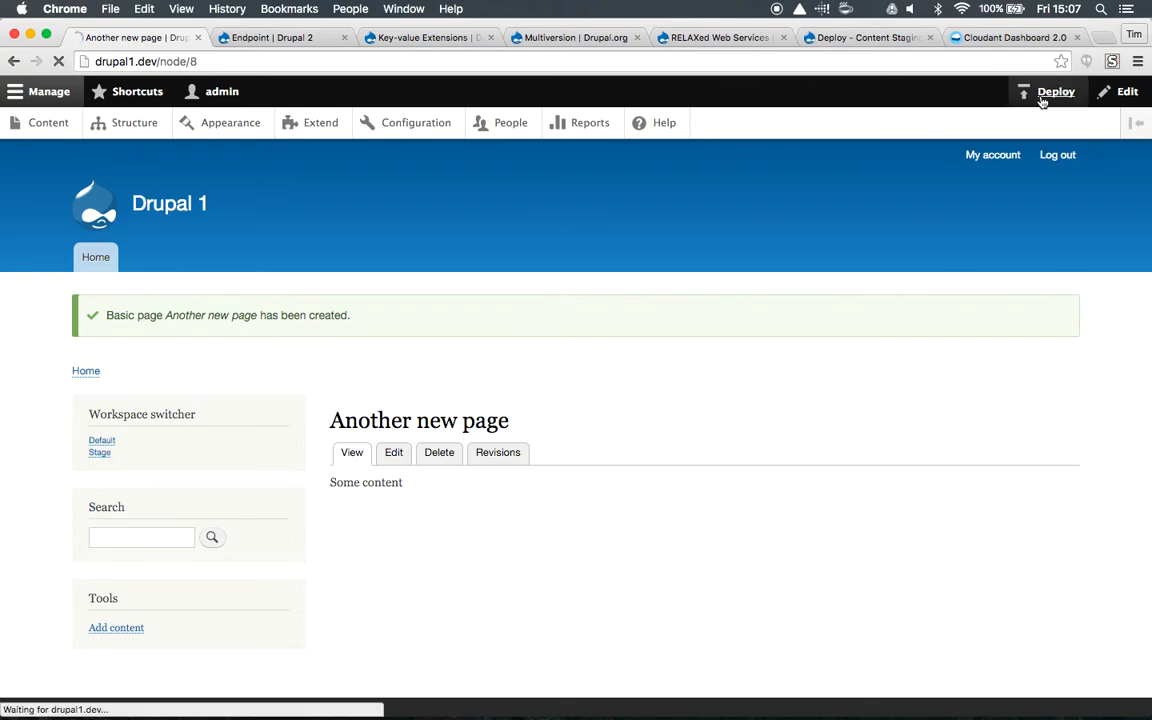
Step: Push the Default workspace, now including the new page, to Cloudant
{"action": "left_click", "coordinate": [1056, 91]}
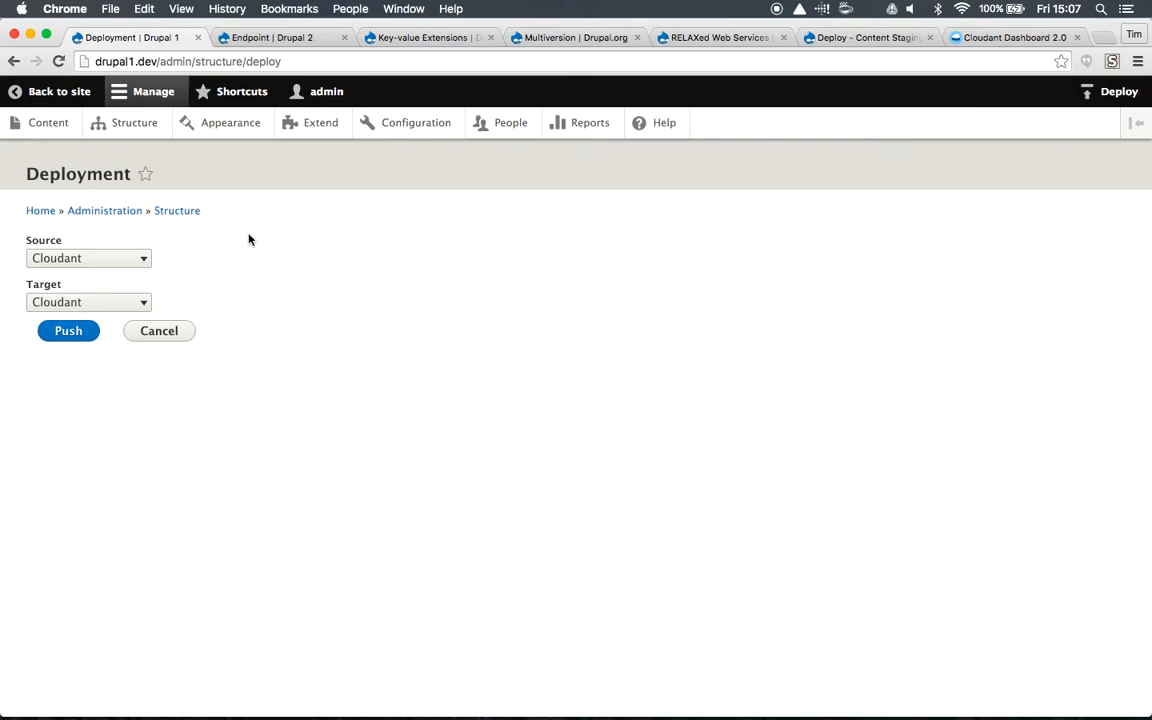
{"action": "left_click", "coordinate": [88, 258]}
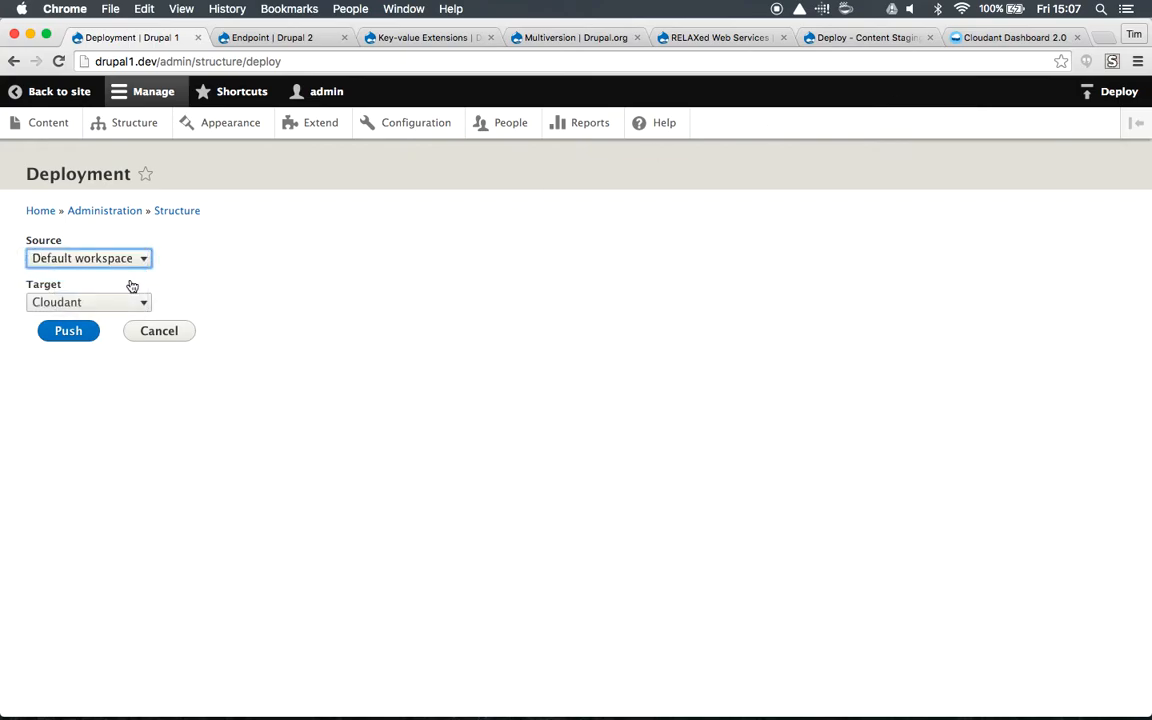
{"action": "left_click", "coordinate": [68, 331]}
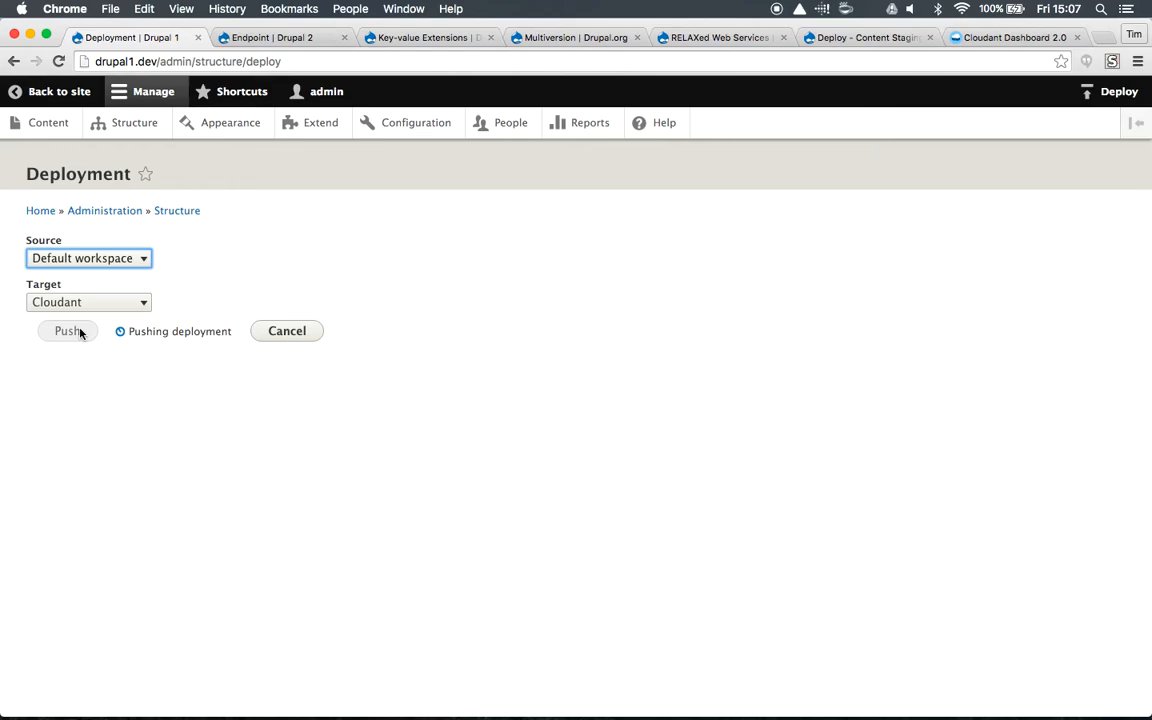
{"action": "left_click", "coordinate": [68, 331]}
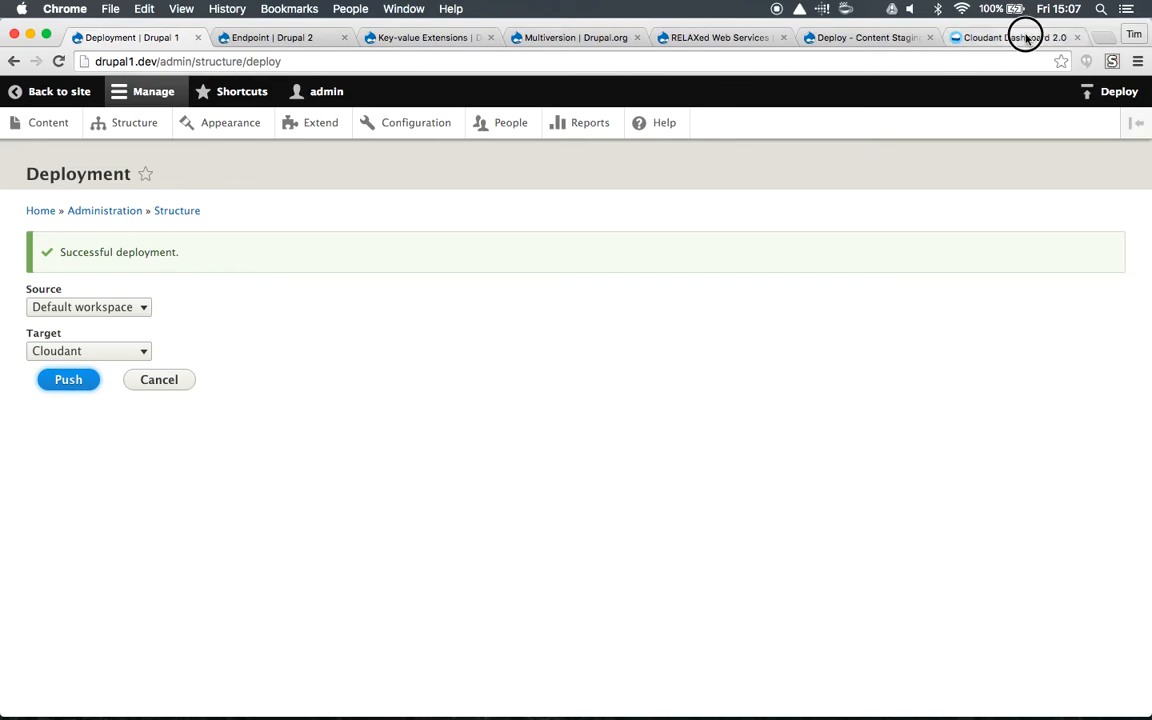
{"action": "left_click", "coordinate": [1012, 37]}
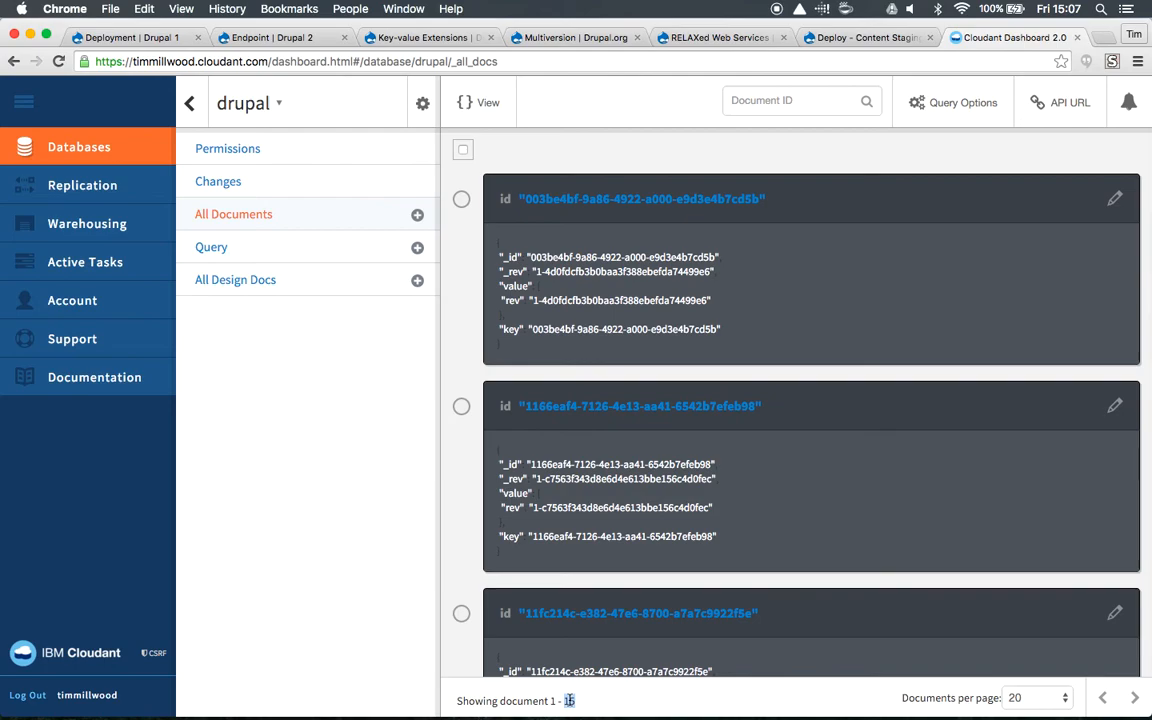
Step: Go from the Cloudant Dashboard to Drupal 2's endpoint list
{"action": "left_click", "coordinate": [270, 37]}
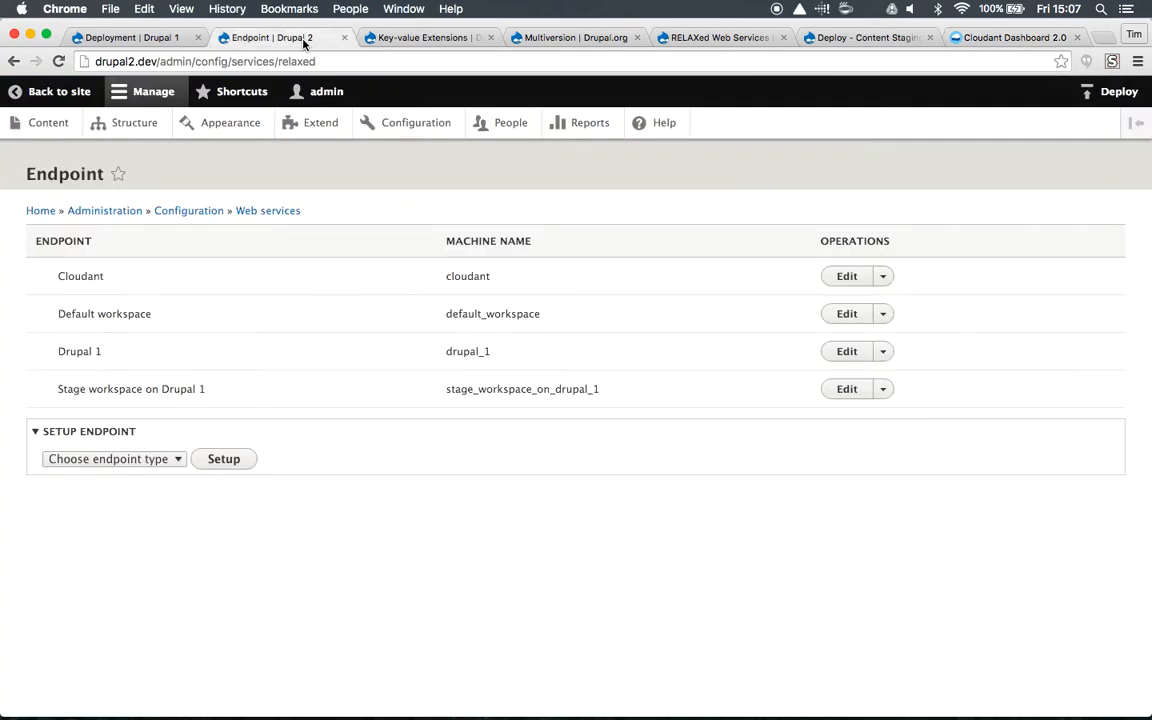
{"action": "mouse_move", "coordinate": [73, 271]}
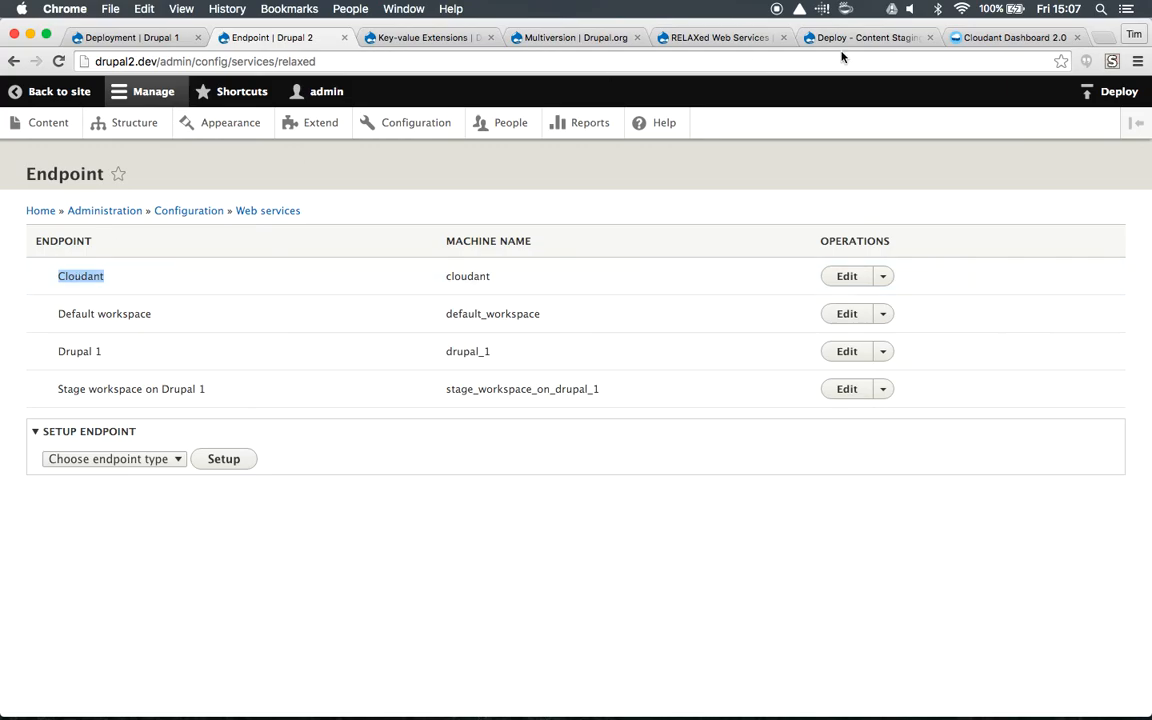
Step: Push from Cloudant into Drupal 2's Default workspace, then view its content list
{"action": "left_click", "coordinate": [1118, 91]}
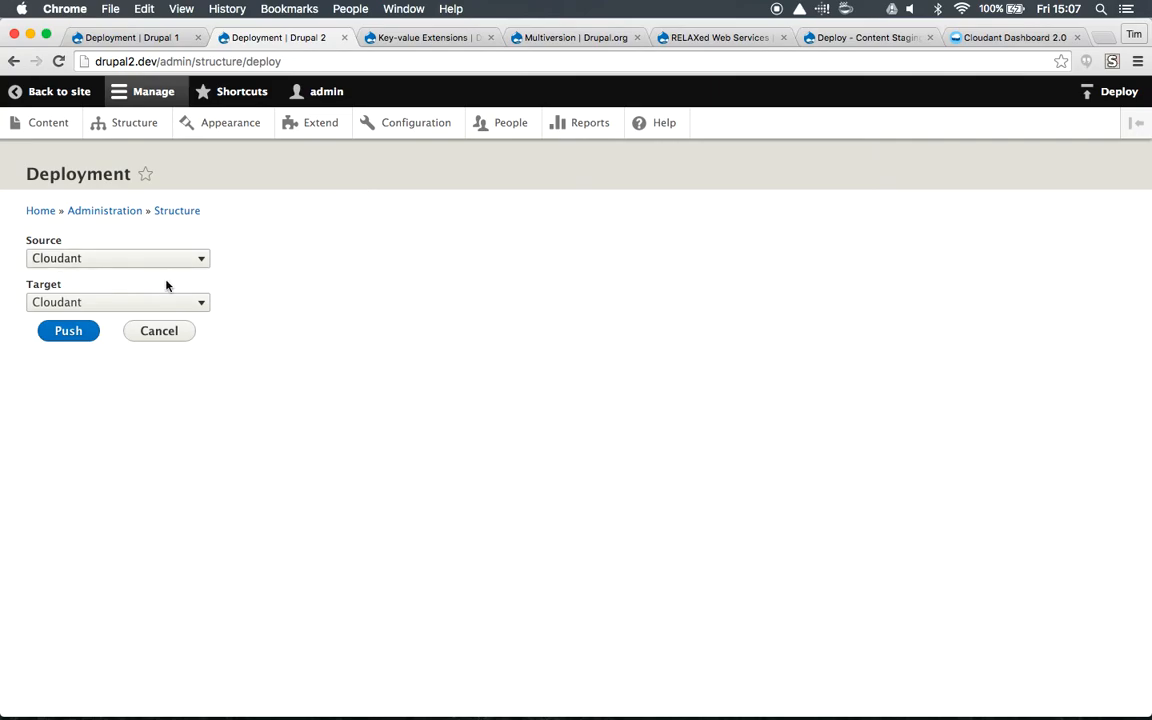
{"action": "left_click", "coordinate": [117, 302]}
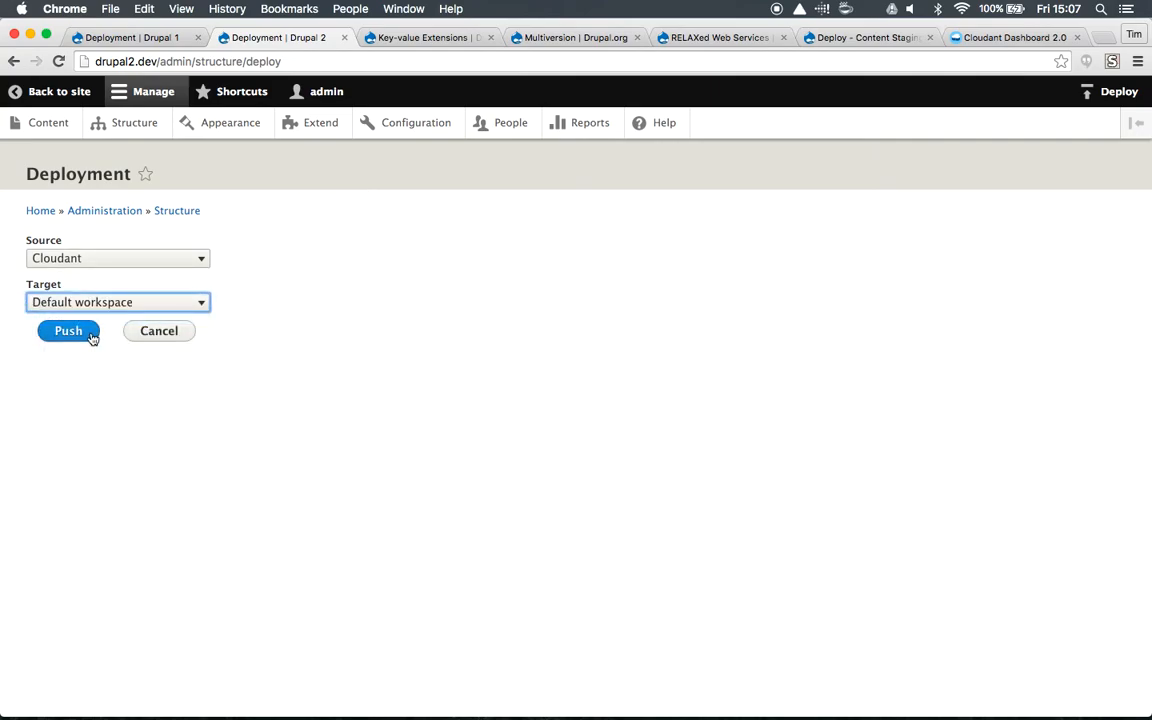
{"action": "left_click", "coordinate": [68, 331]}
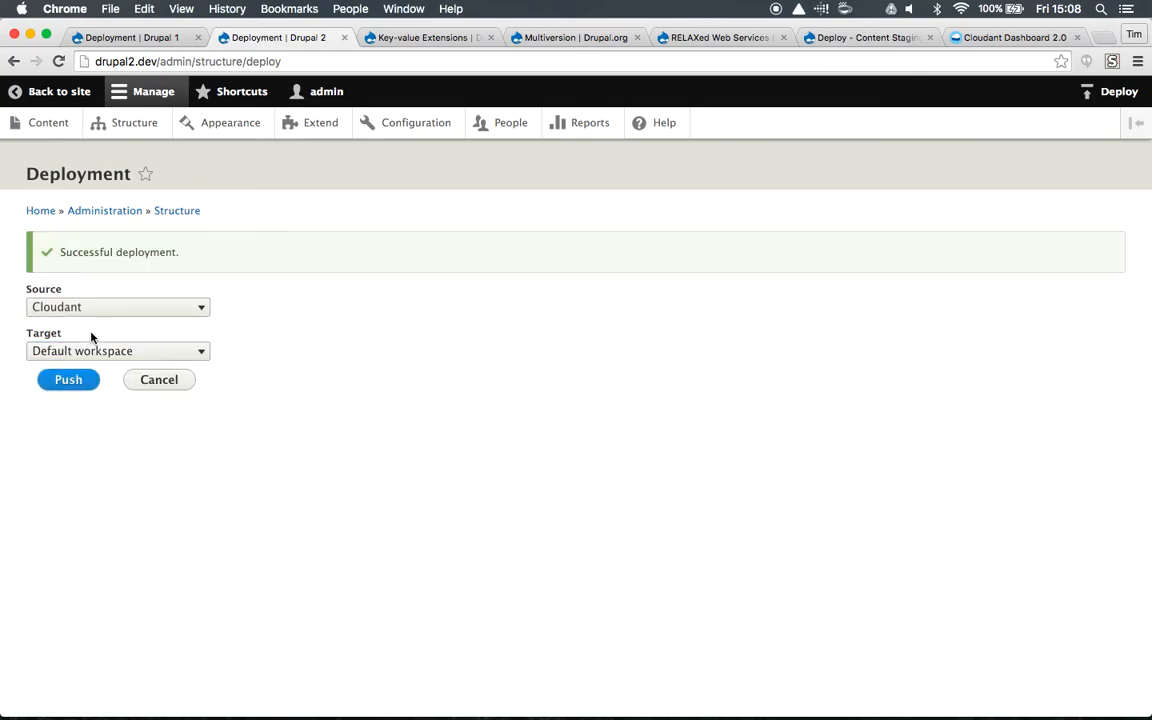
{"action": "left_click", "coordinate": [48, 122]}
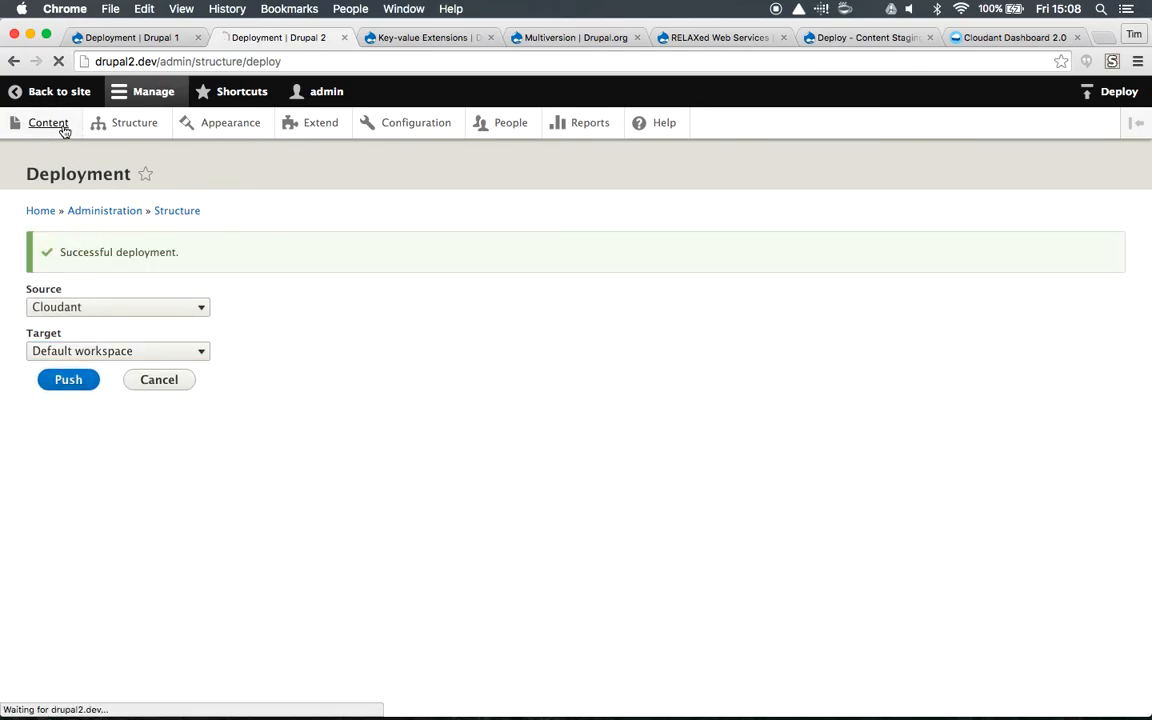
{"action": "left_click", "coordinate": [48, 122]}
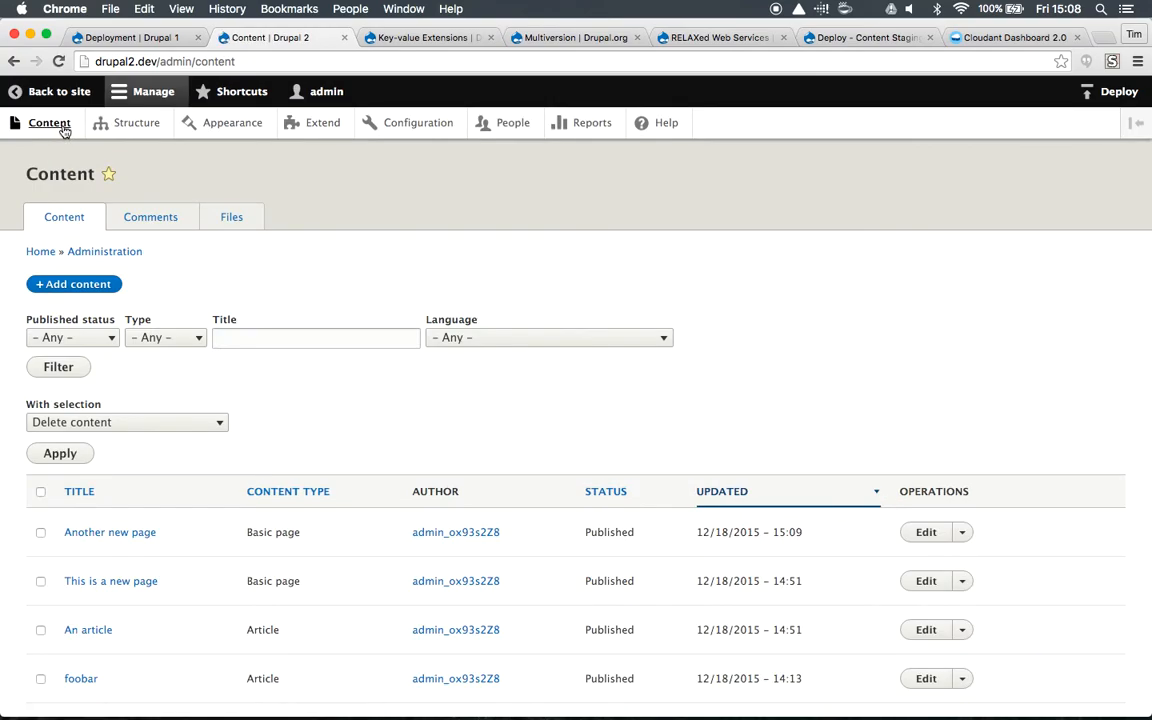